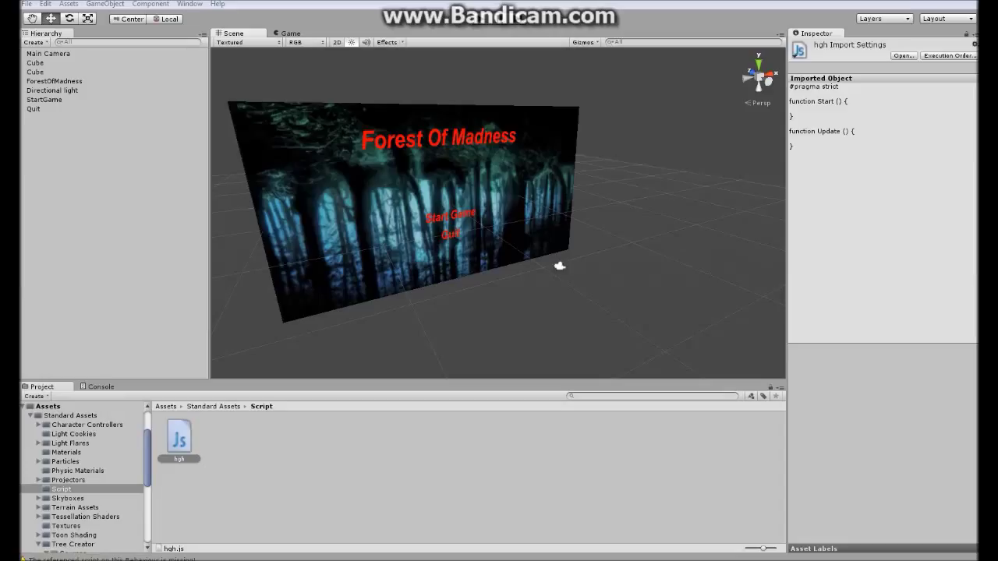
mouse_move(538, 178)
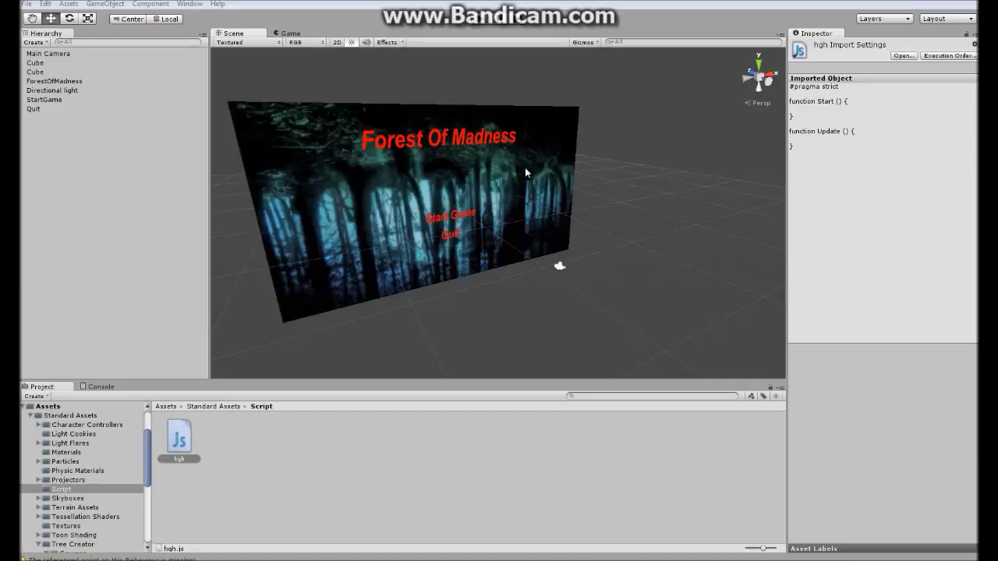
mouse_move(517, 151)
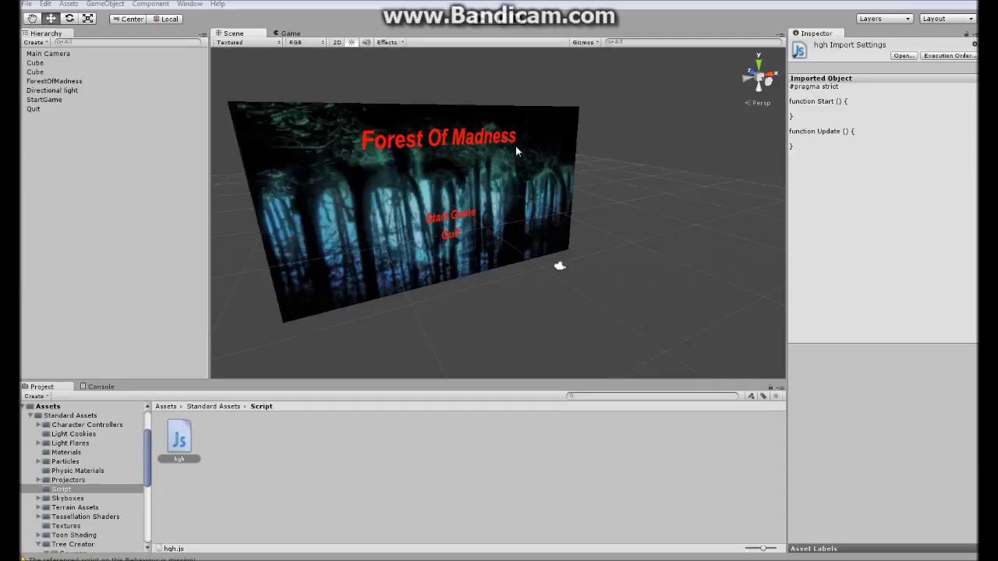
mouse_move(463, 207)
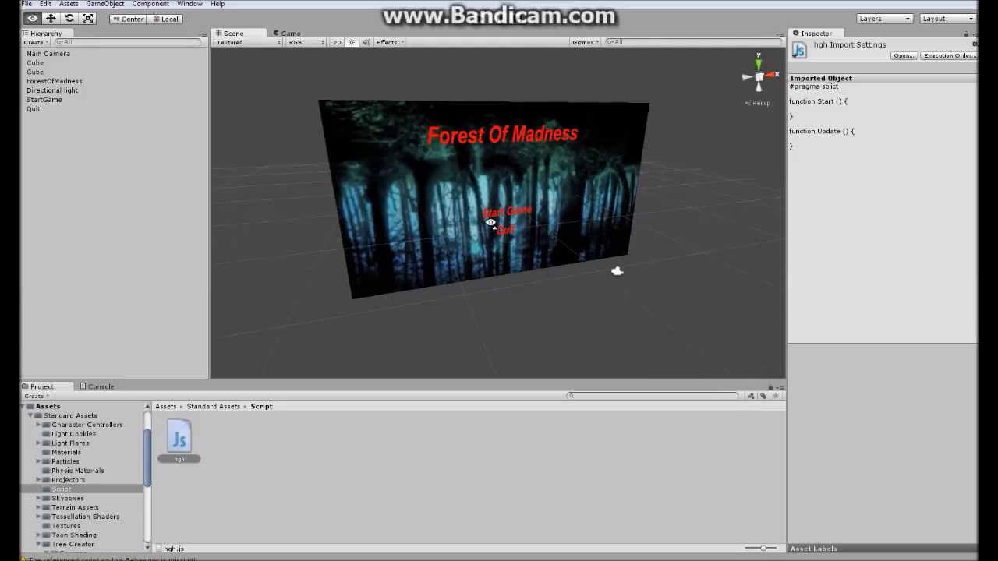
- Clear the selection, then open and dismiss the Hierarchy Create list without adding objects
left_click(35, 62)
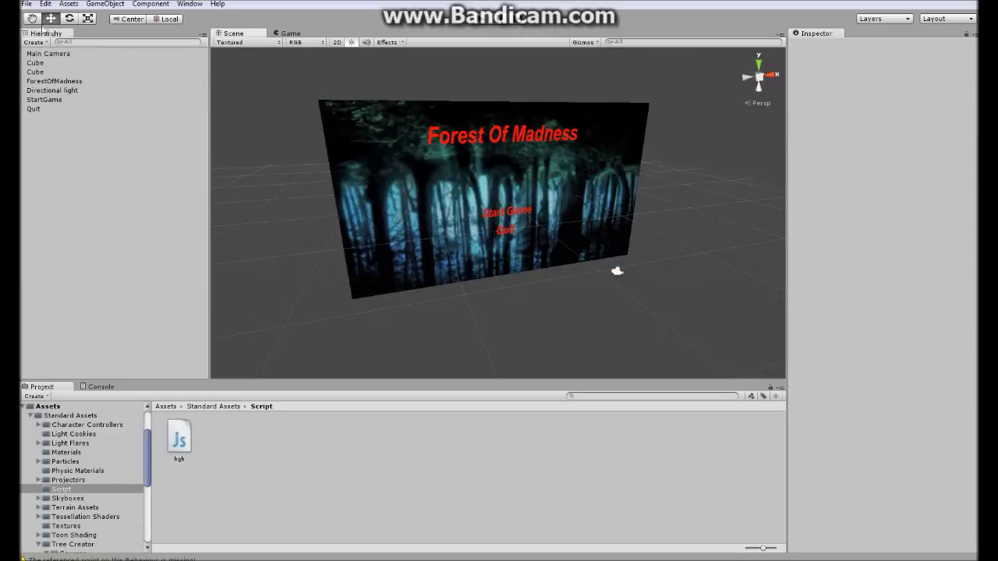
left_click(35, 42)
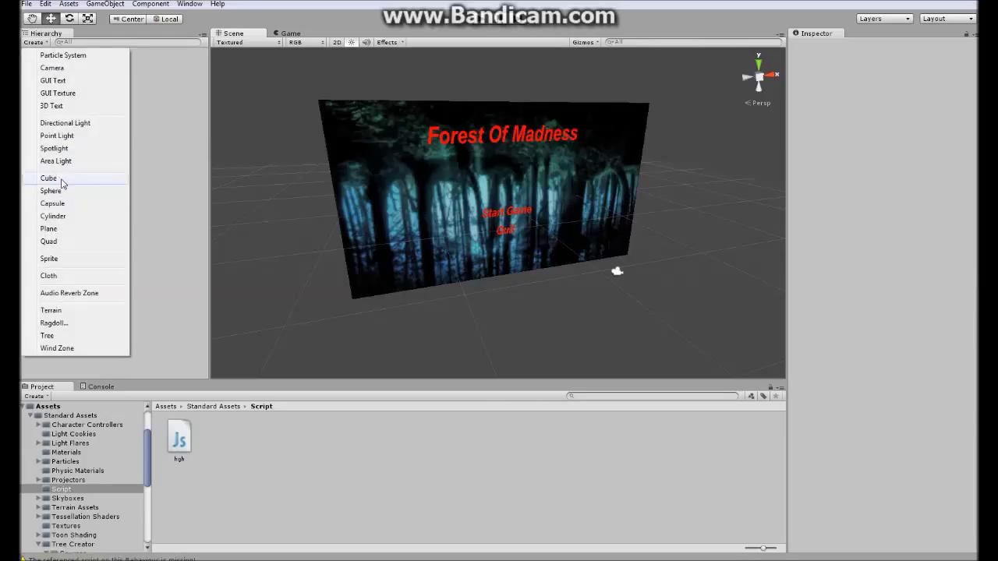
left_click(48, 178)
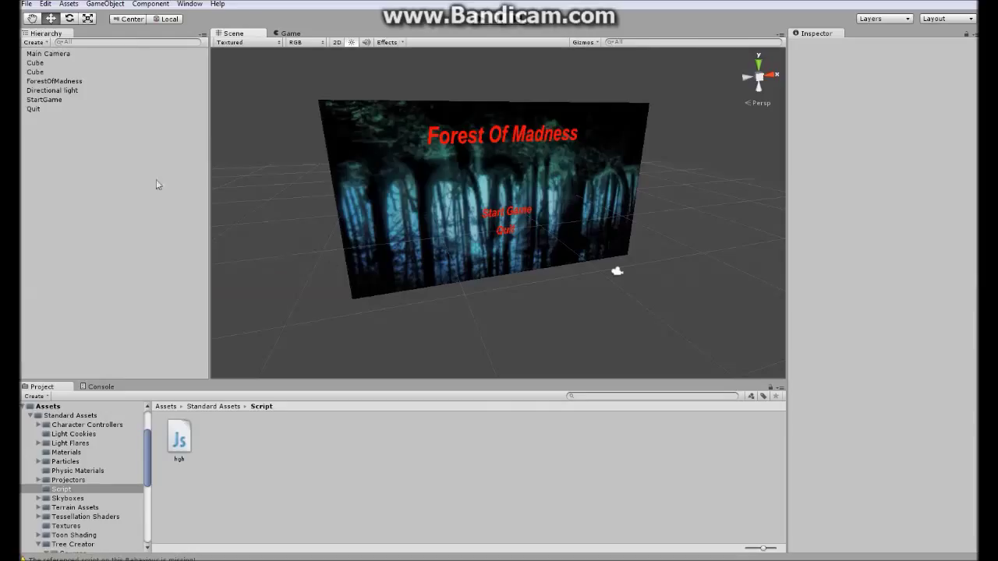
mouse_move(650, 142)
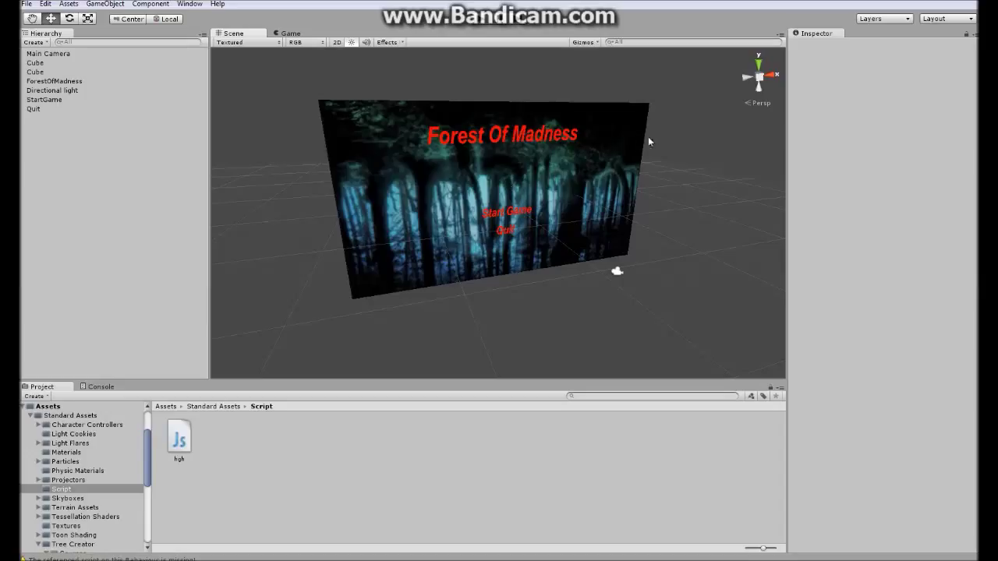
mouse_move(181, 426)
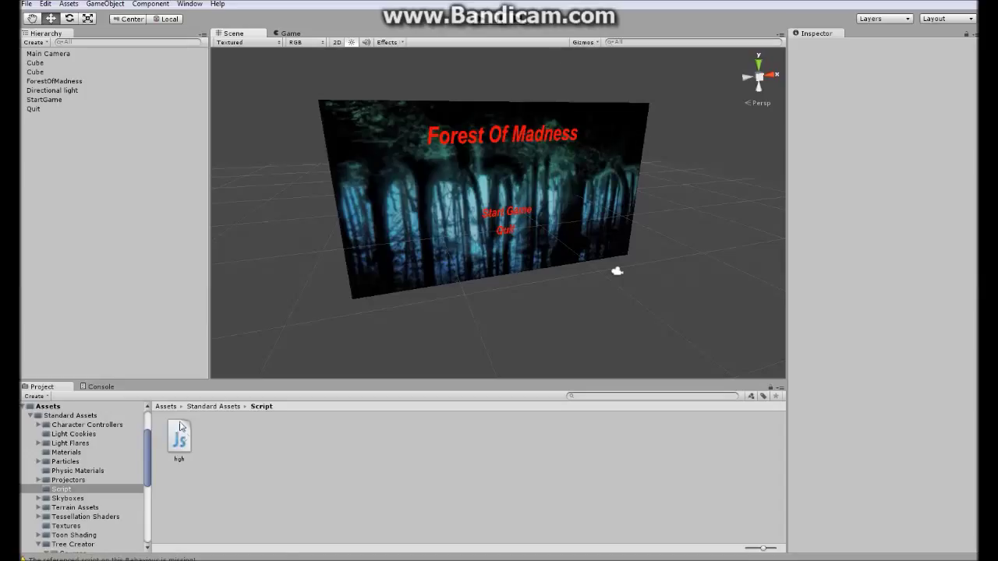
mouse_move(479, 163)
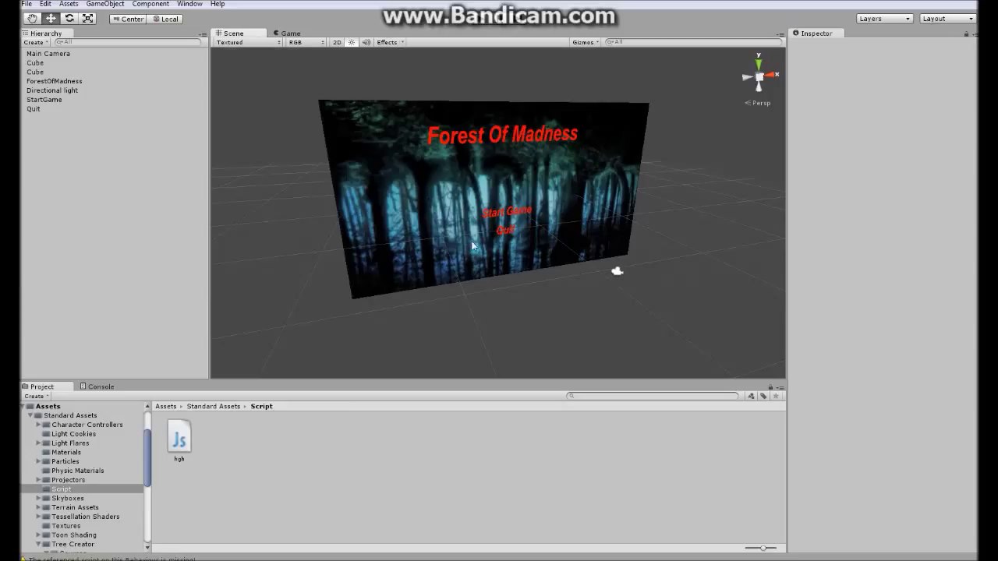
mouse_move(199, 416)
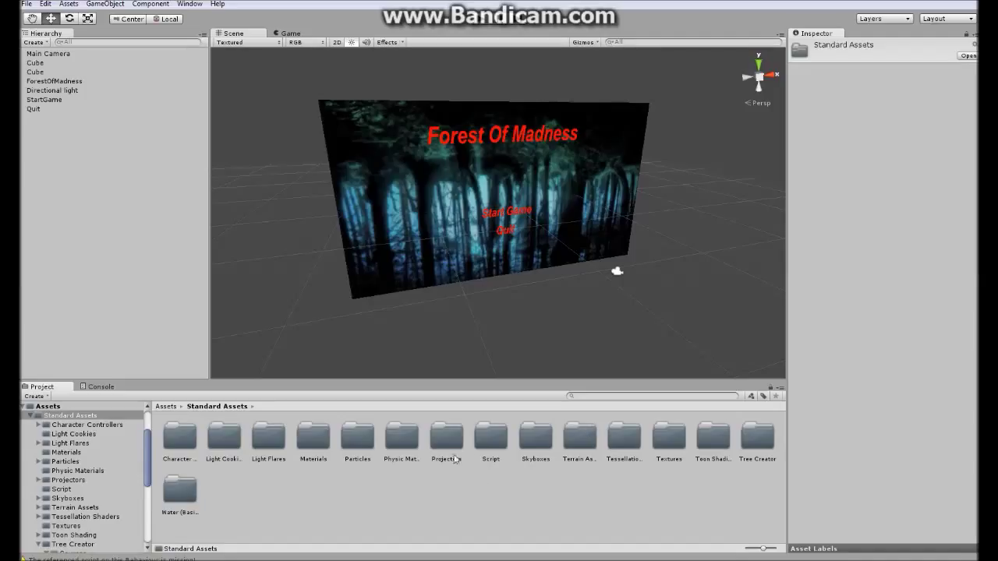
mouse_move(448, 446)
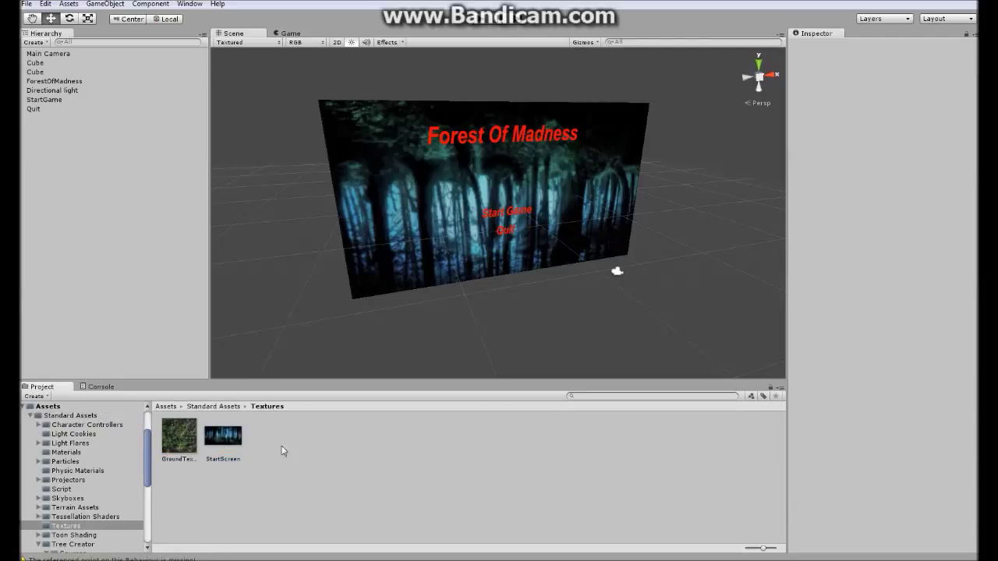
mouse_move(318, 394)
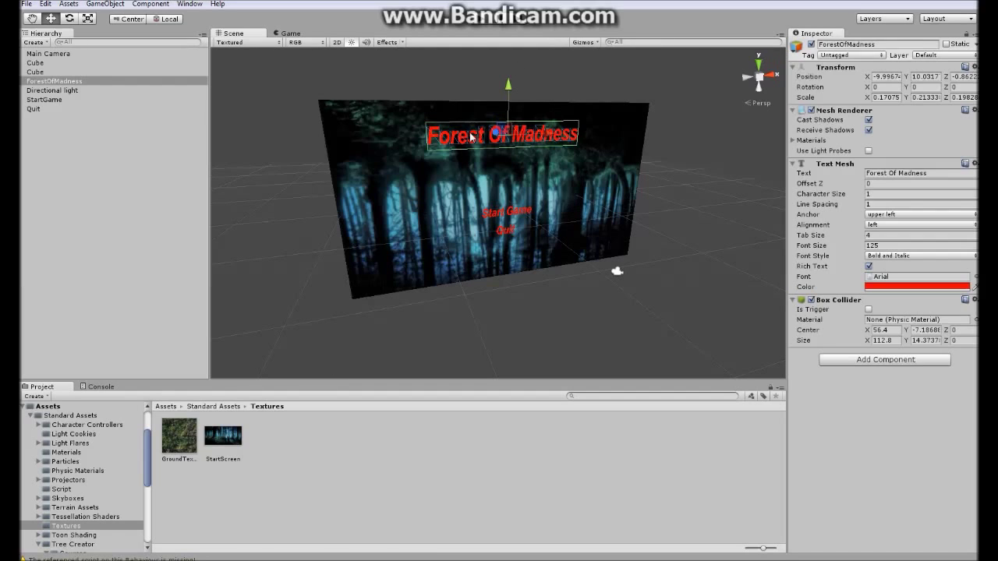
mouse_move(546, 109)
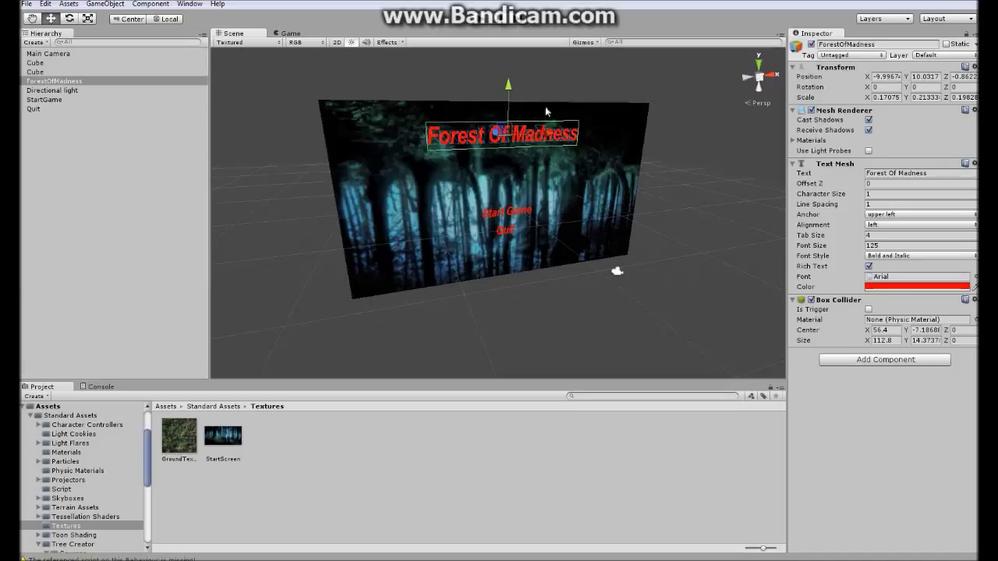
- Select ForestOfMadness, then StartGame, to inspect its Text Mesh, Box Collider and missing script
left_click(34, 41)
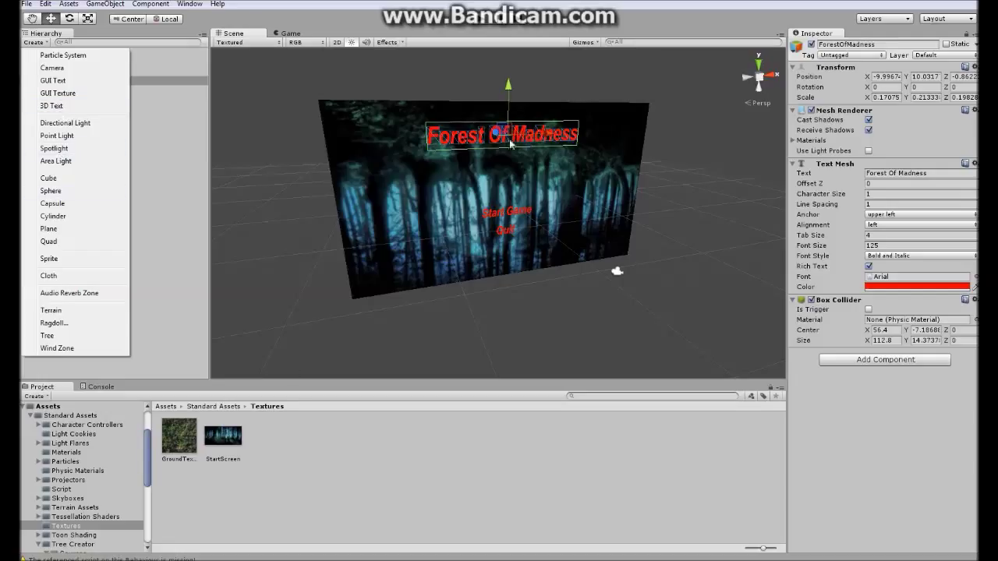
mouse_move(242, 383)
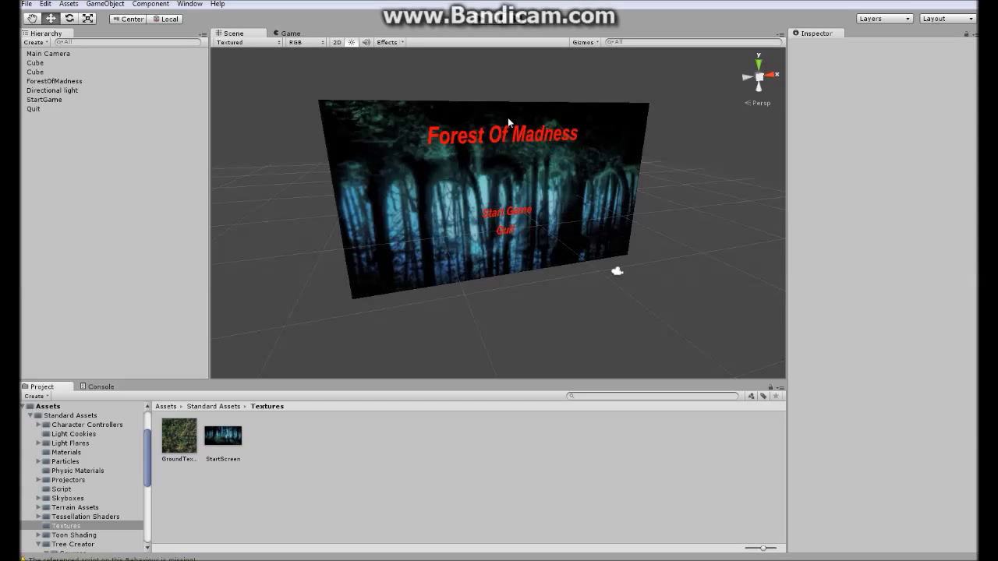
mouse_move(487, 150)
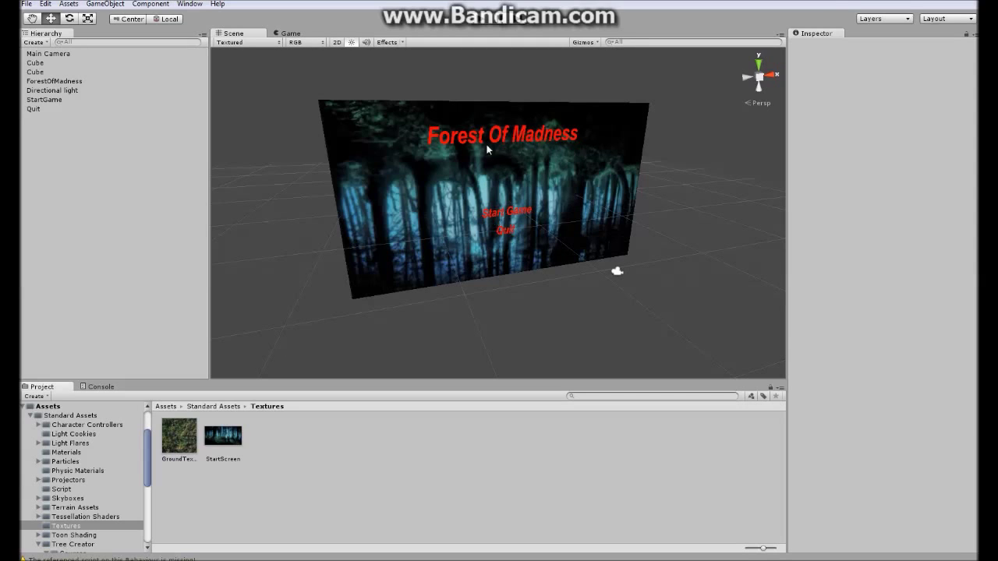
left_click(54, 81)
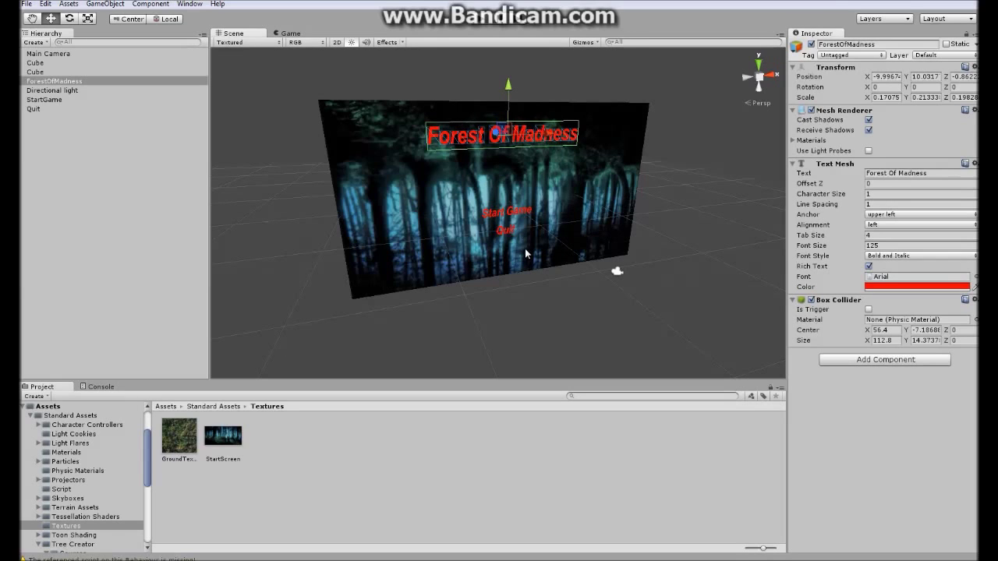
left_click(45, 100)
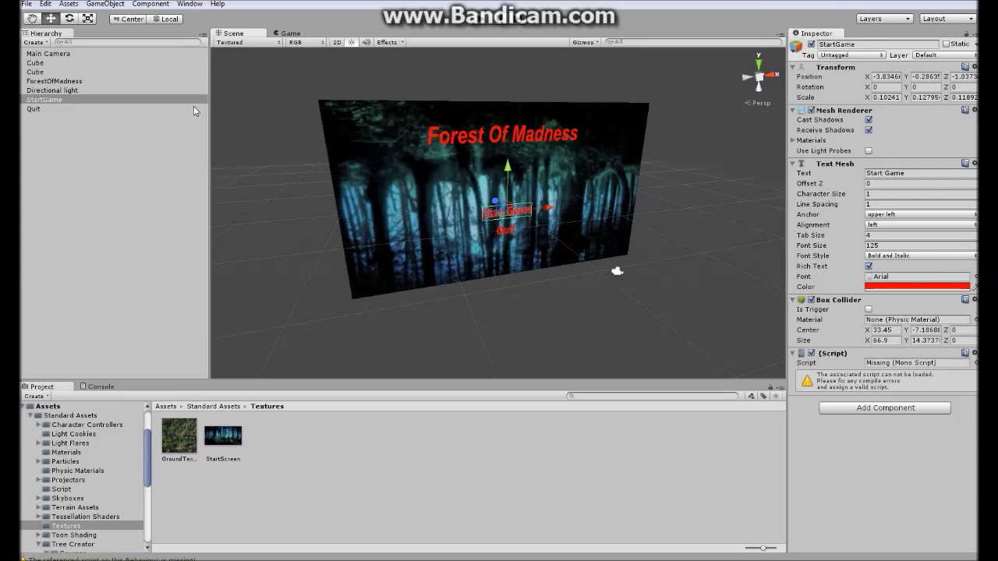
left_click(44, 99)
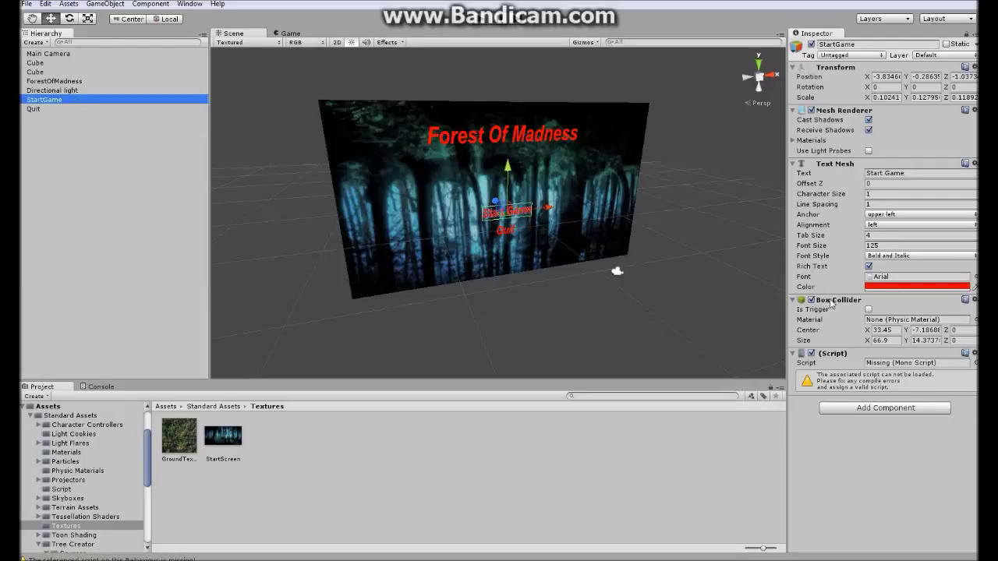
left_click(150, 4)
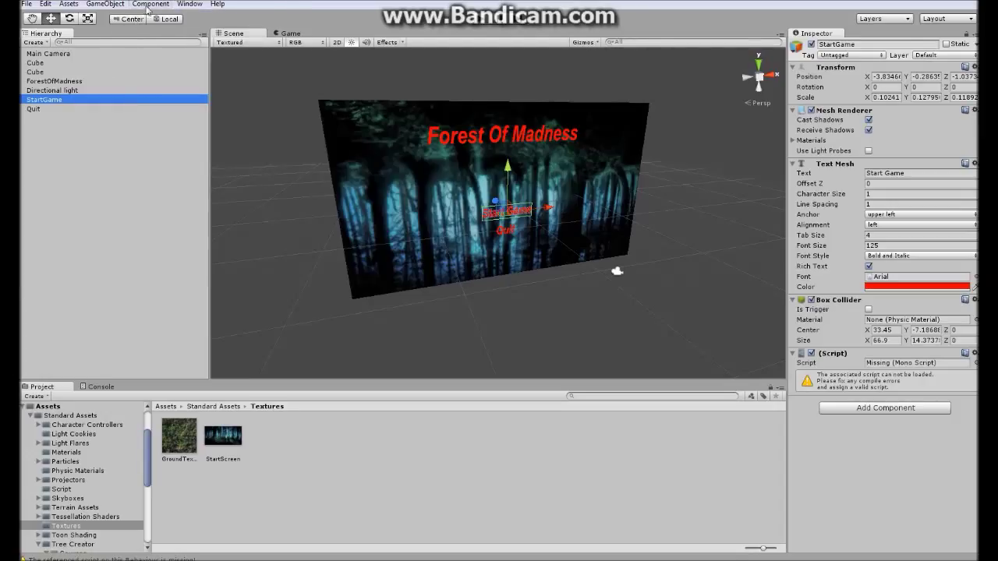
left_click(150, 4)
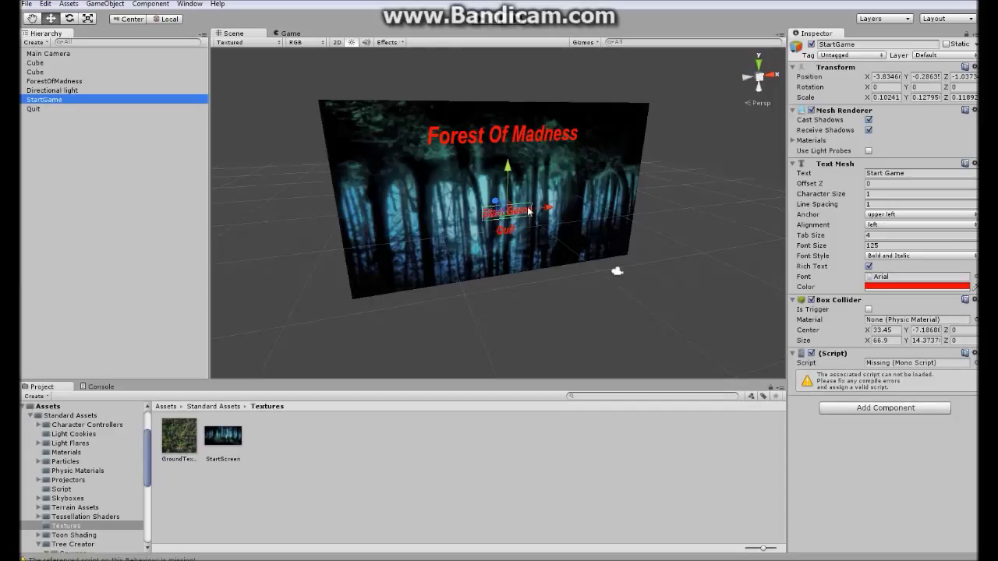
mouse_move(548, 223)
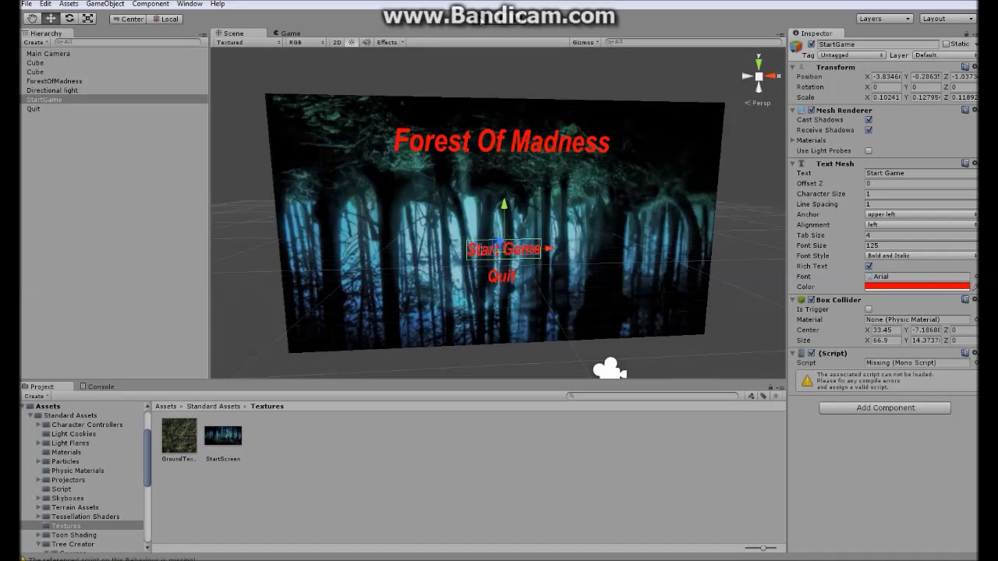
- Switch the viewport tab to show the start menu's red title and buttons
left_click(290, 33)
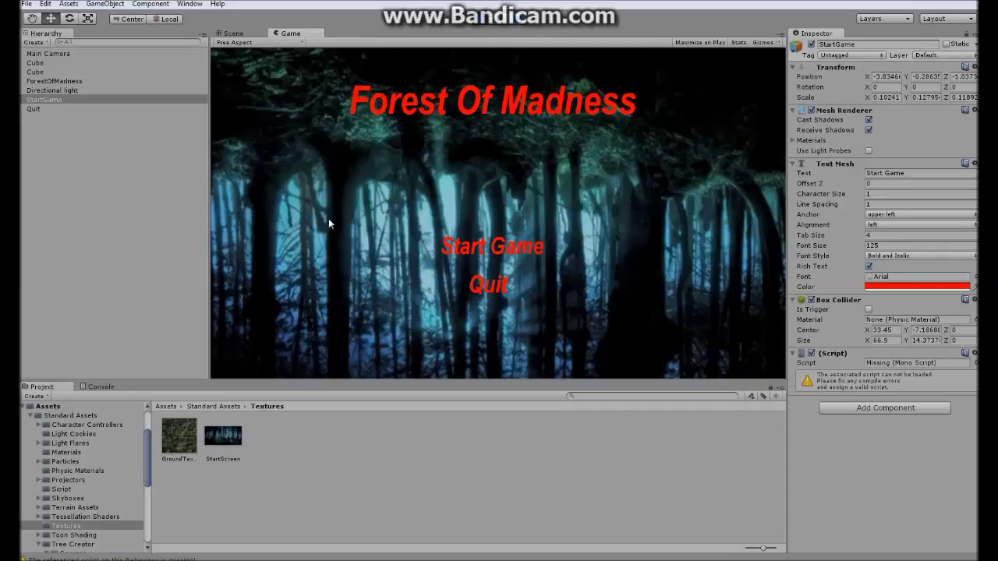
mouse_move(553, 205)
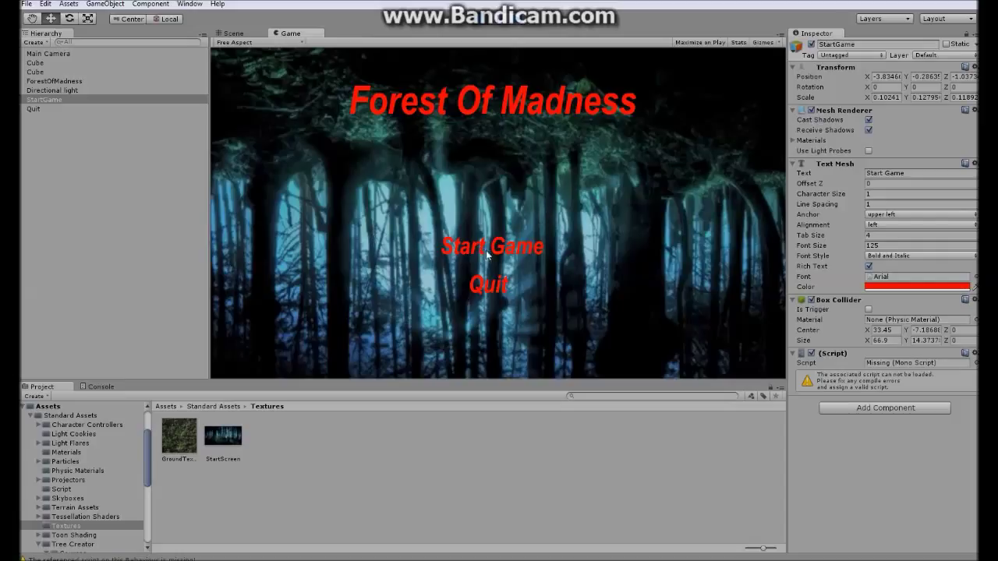
mouse_move(499, 252)
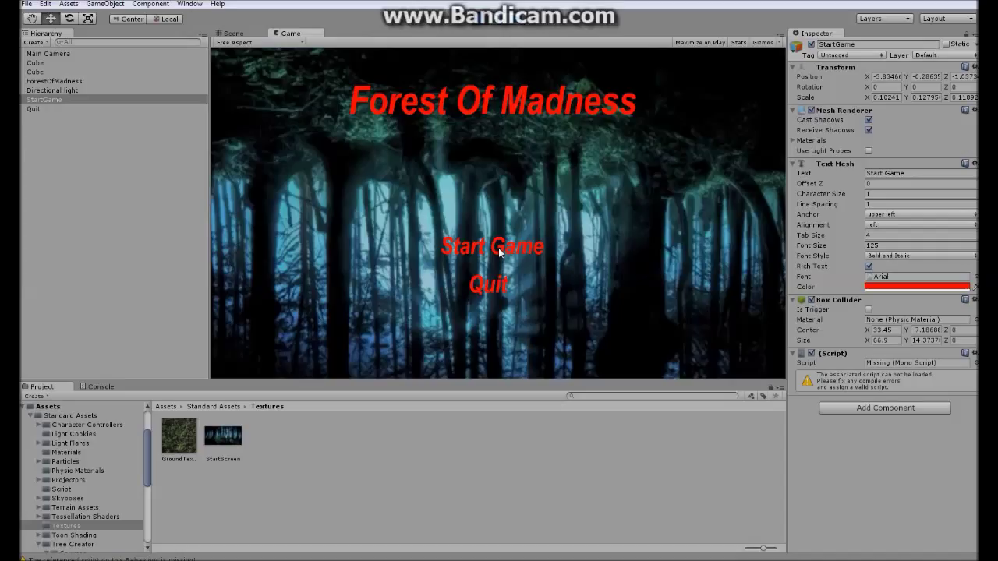
mouse_move(524, 188)
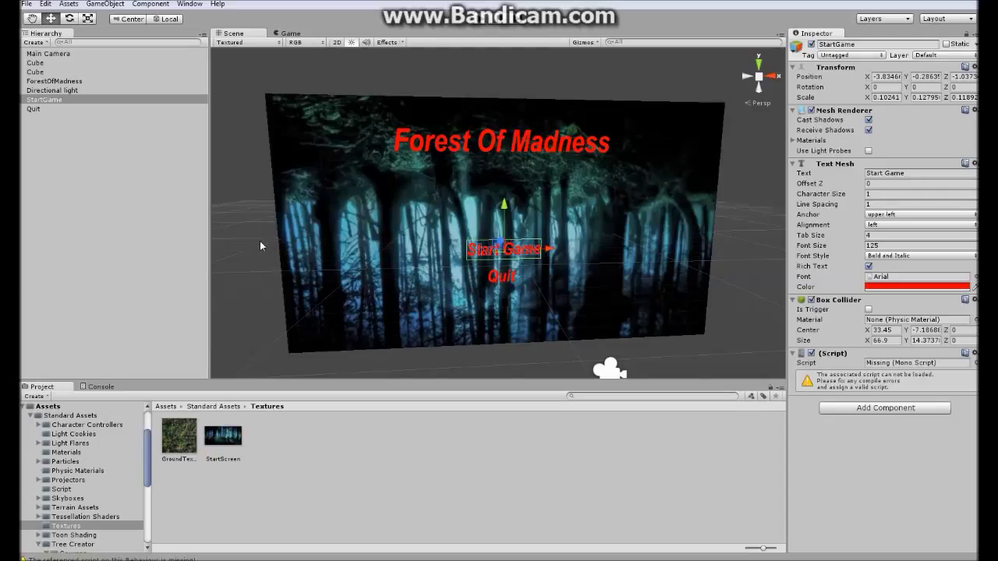
mouse_move(427, 204)
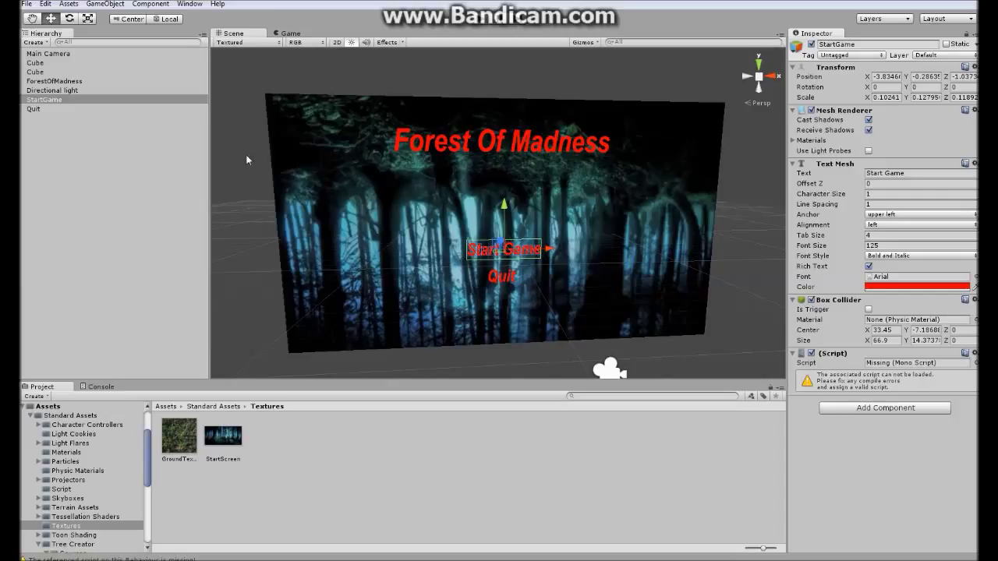
mouse_move(628, 172)
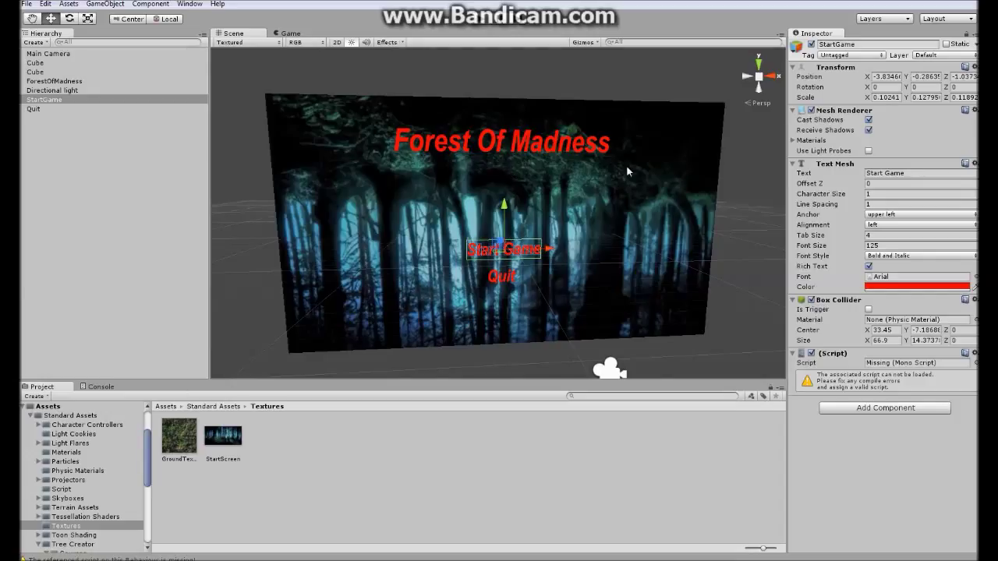
mouse_move(164, 404)
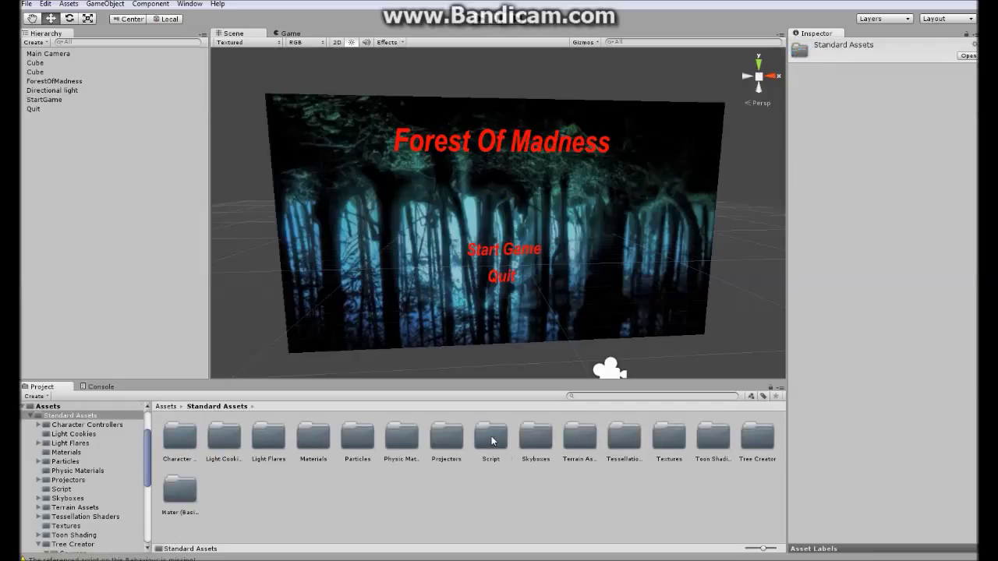
- In the Script folder, delete hgh and create a JavaScript asset named ColorChange
right_click(490, 436)
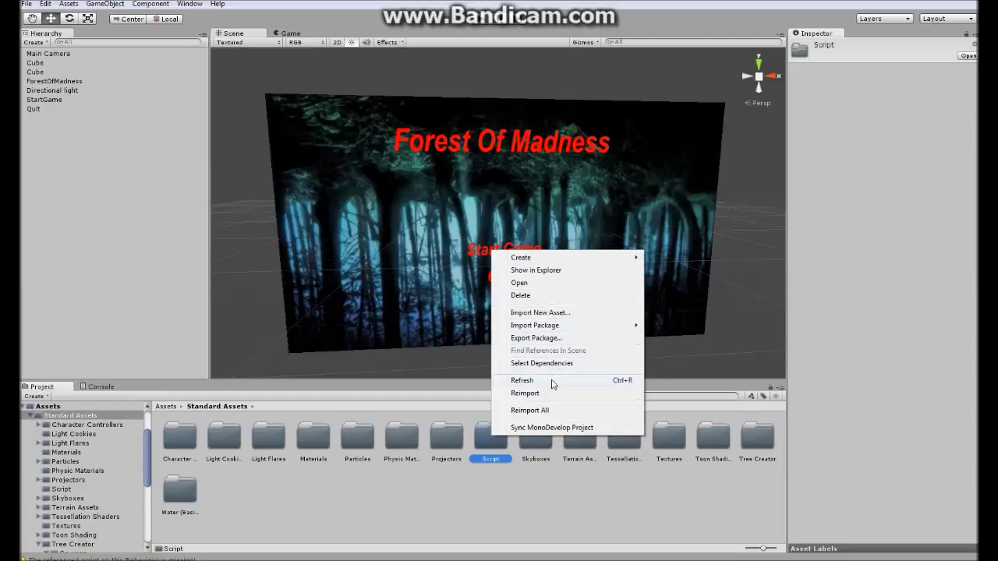
double_click(490, 437)
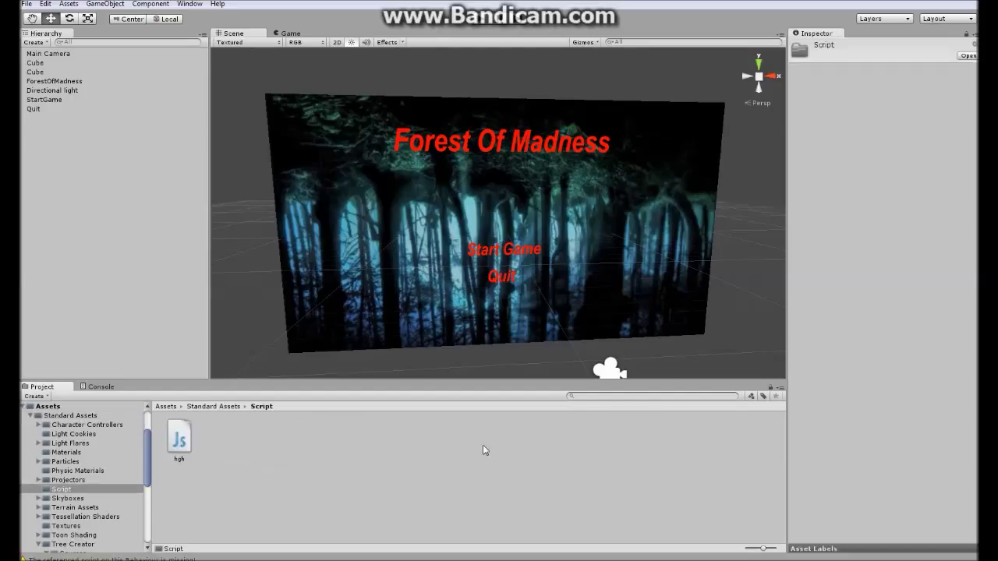
right_click(178, 436)
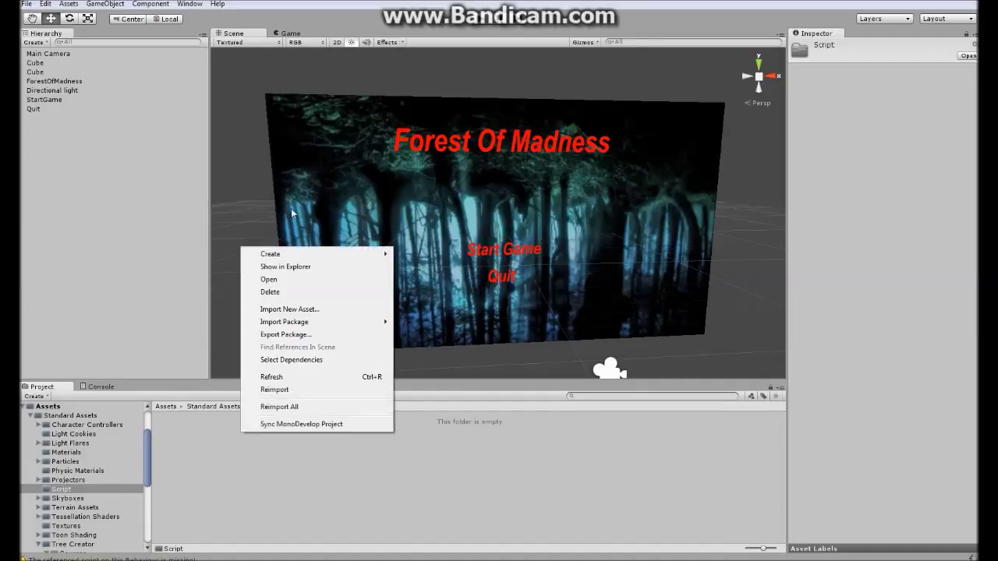
left_click(270, 254)
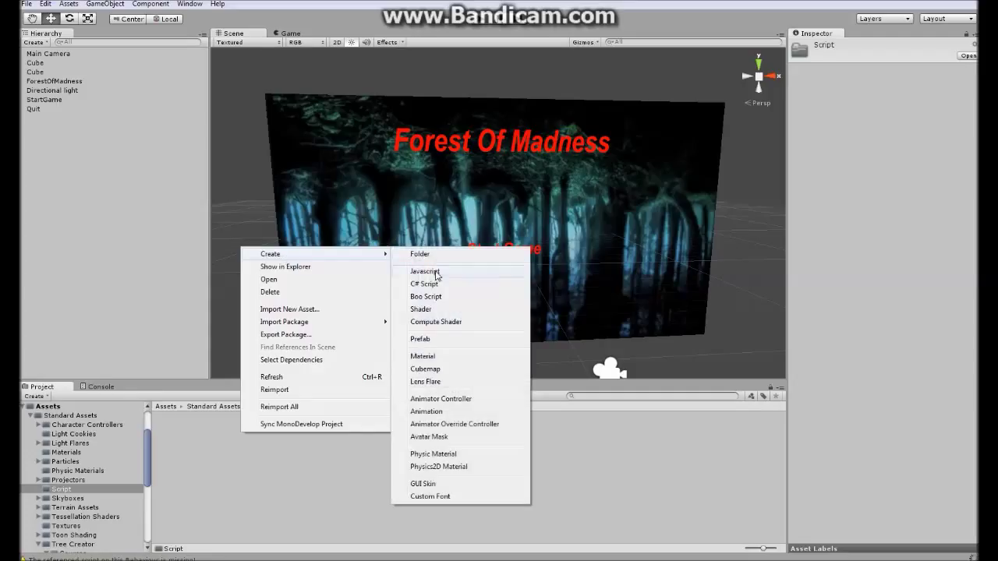
left_click(424, 270)
type("ColorChange")
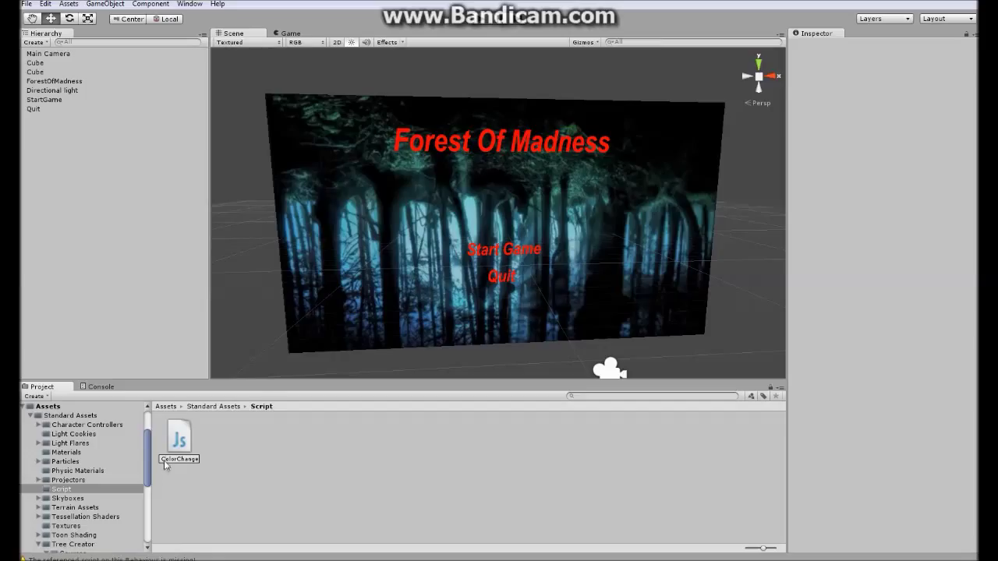
- Open ColorChange in MonoDevelop and type 'function OnMouseEnter () {' on line 1
double_click(178, 437)
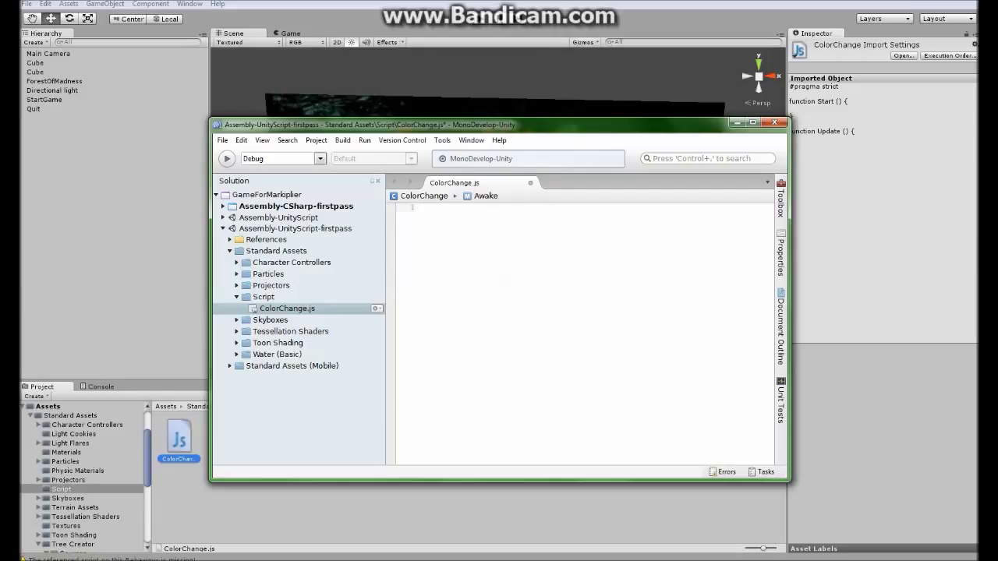
type("fuc")
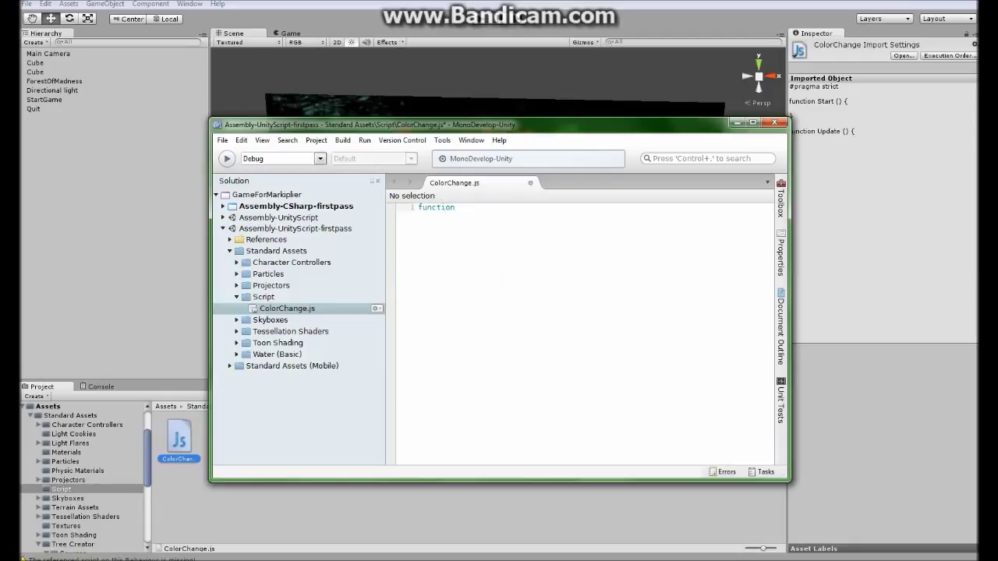
type("OnMouseE")
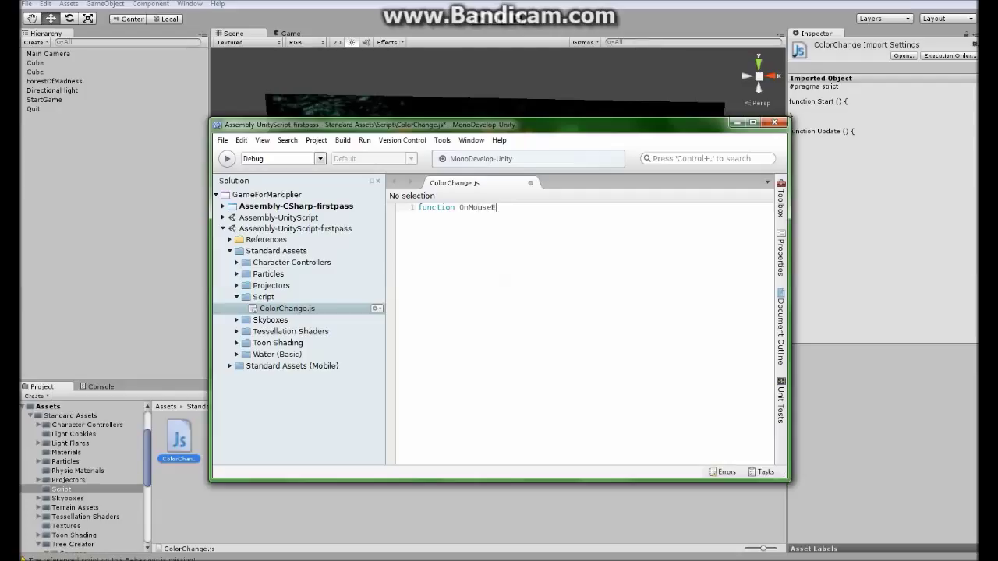
type("nter ()")
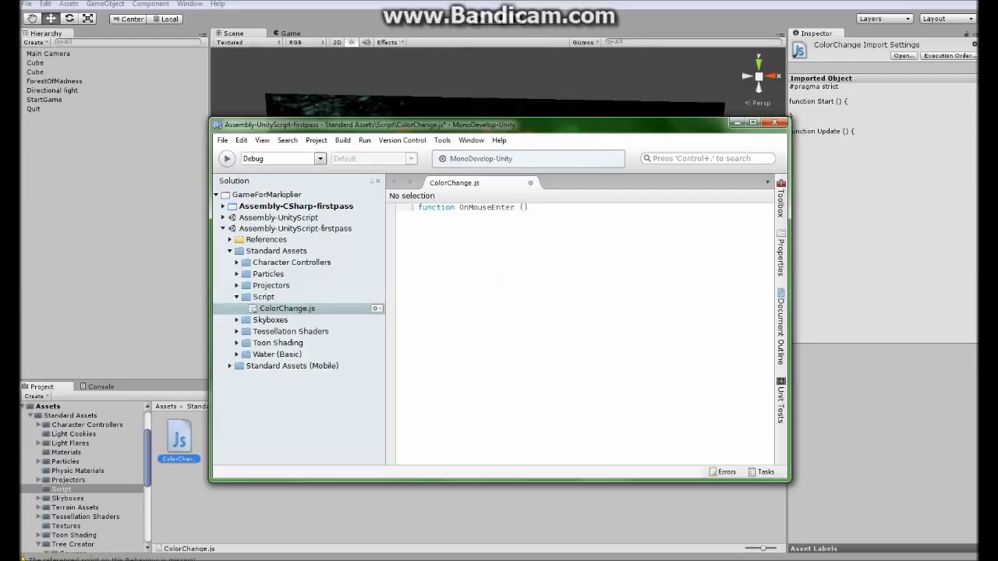
type("{")
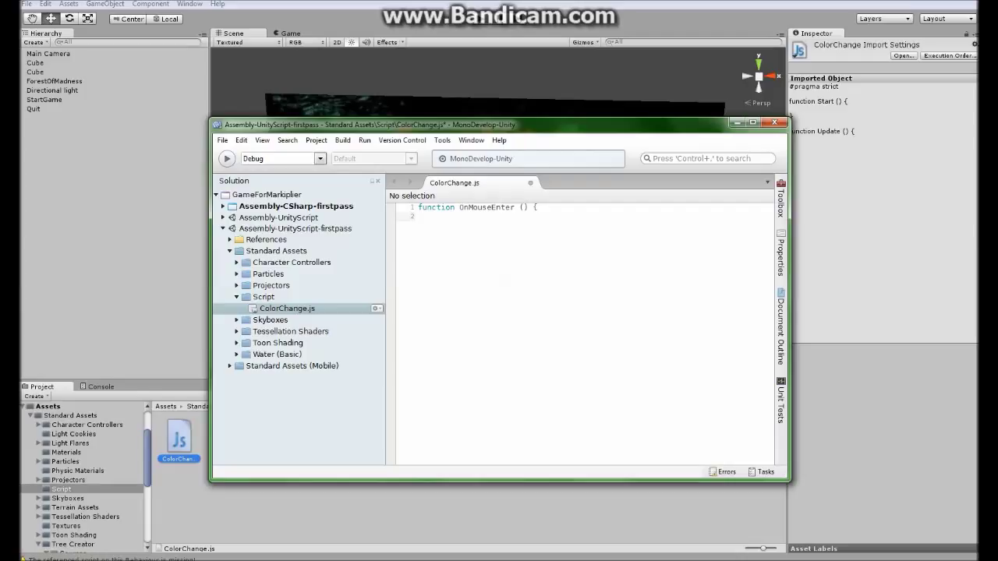
- Inside OnMouseEnter, add 'renderer.material.color = Color.green' and close the function with a brace
left_click_drag(499, 125, 413, 333)
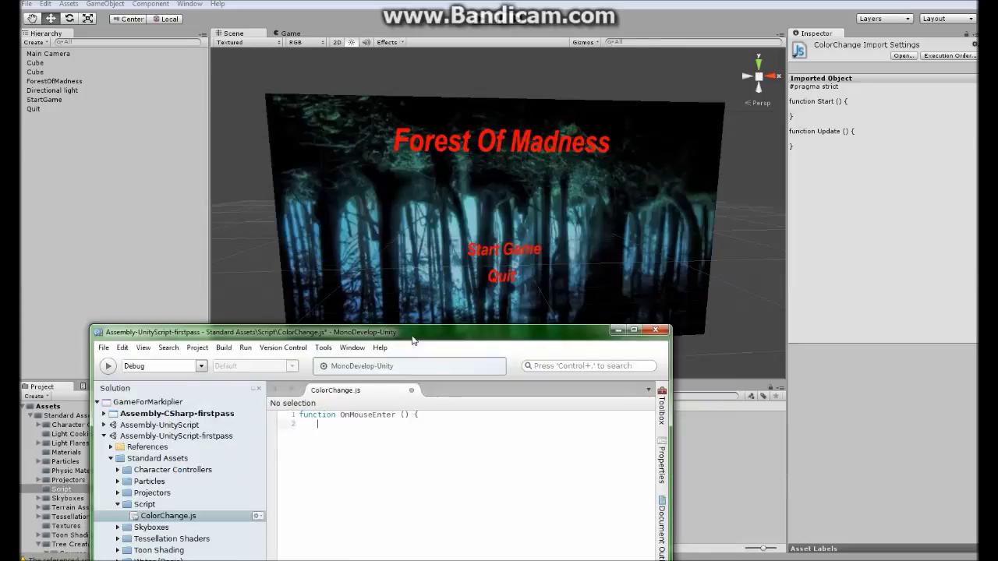
mouse_move(546, 241)
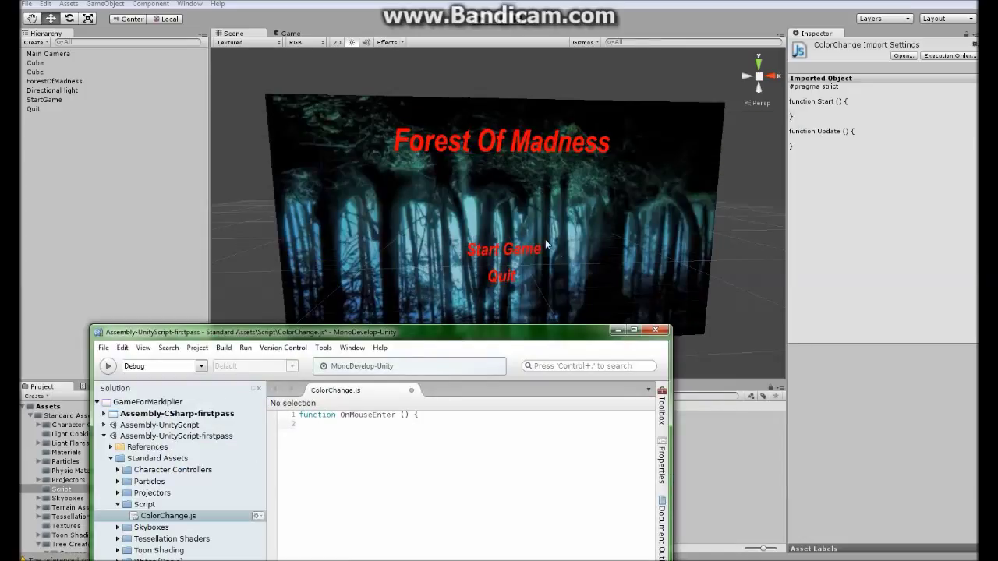
mouse_move(550, 247)
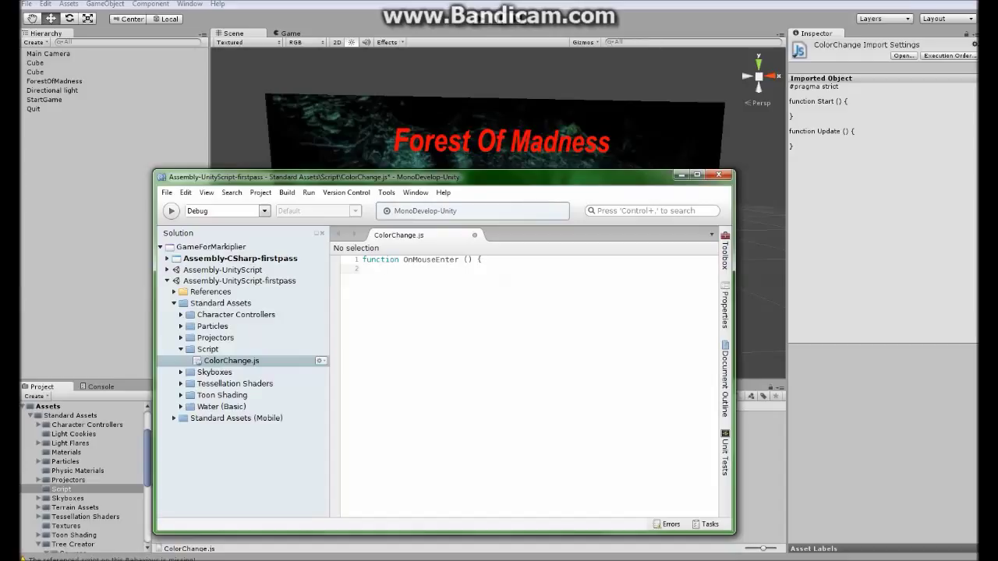
left_click(381, 268)
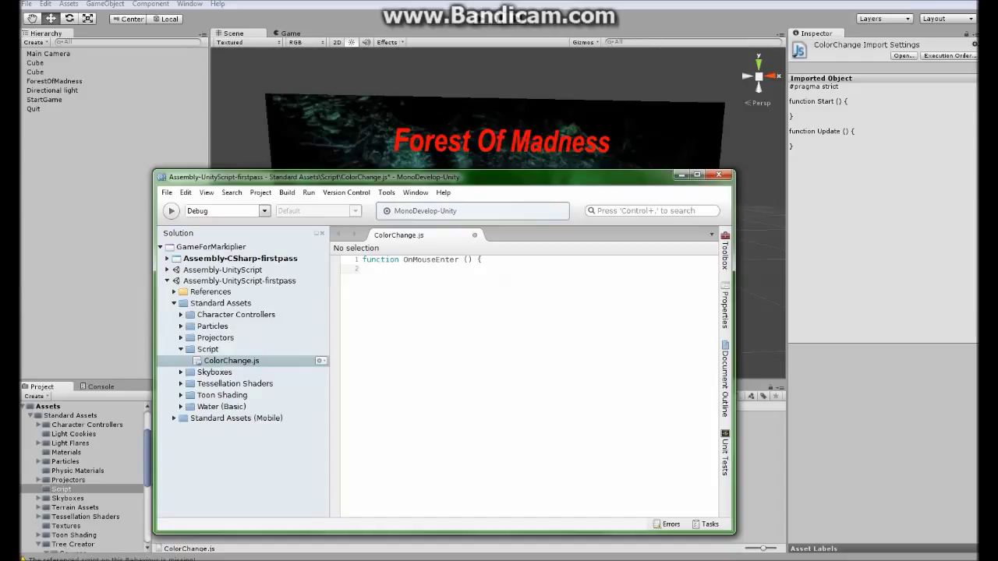
type("renderer")
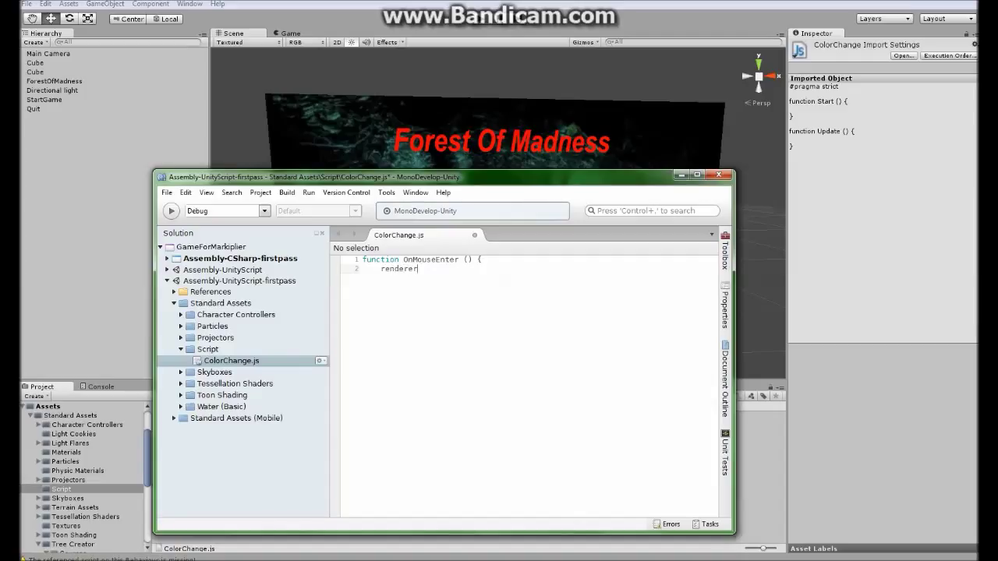
type(".materia")
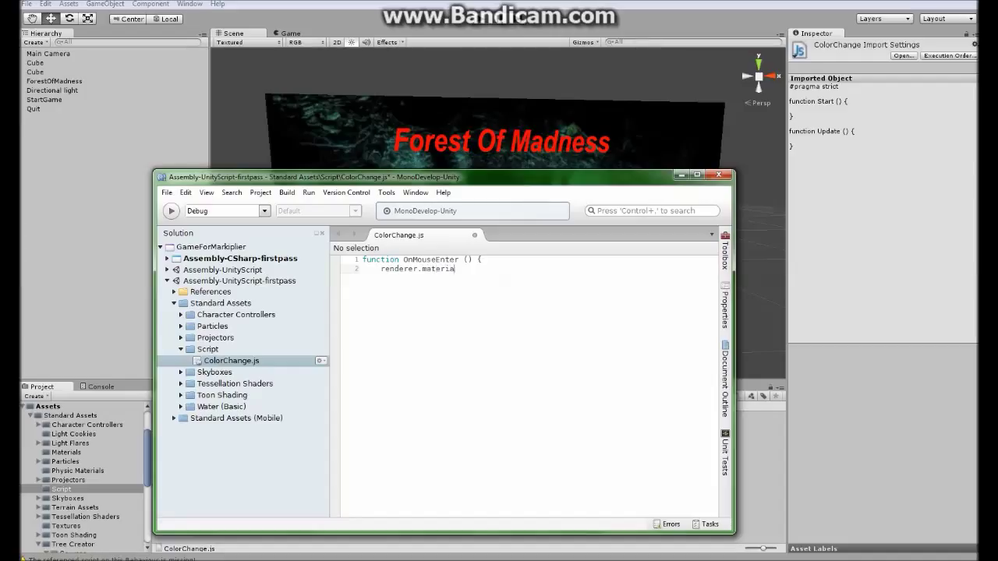
type("l.color =")
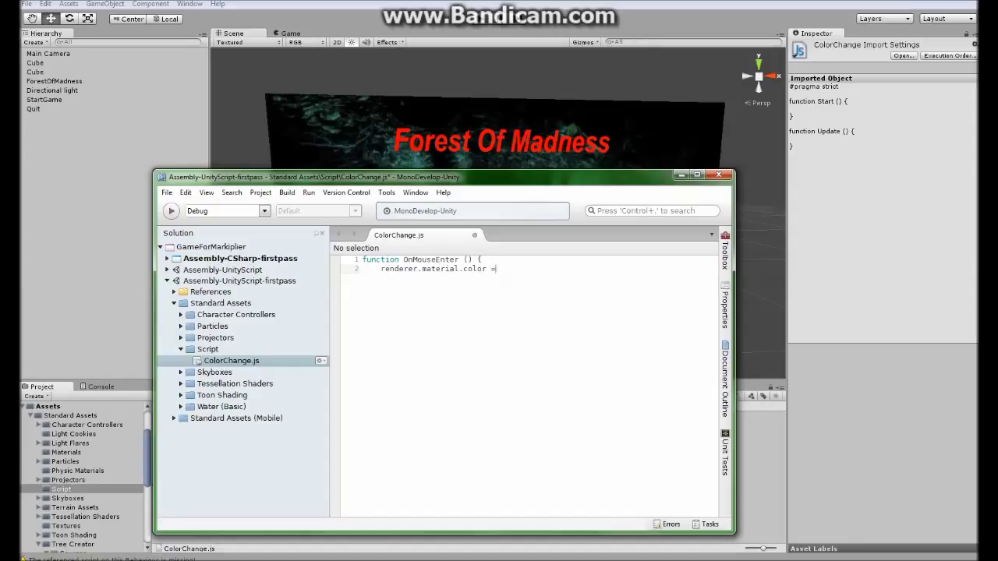
type("Color")
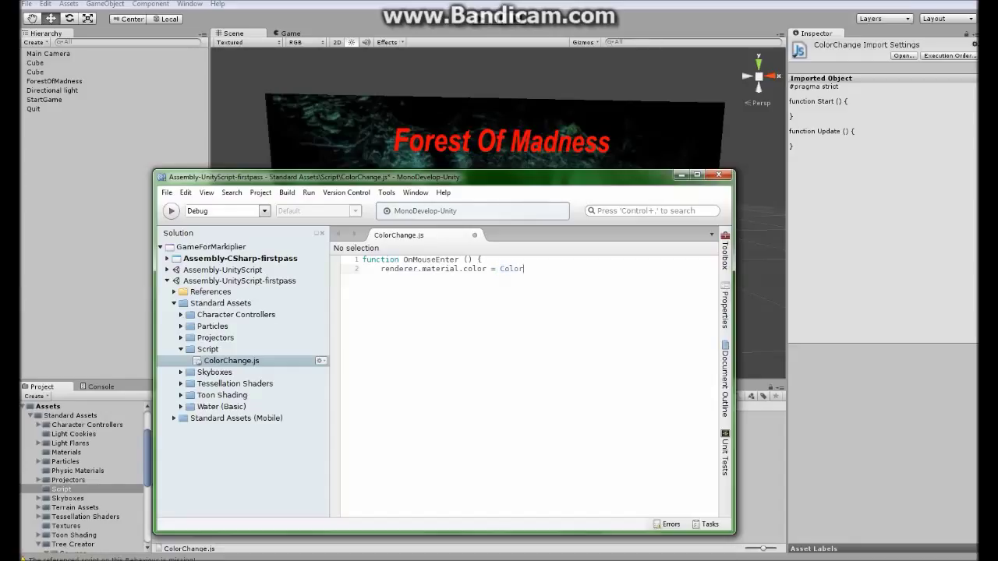
mouse_move(242, 475)
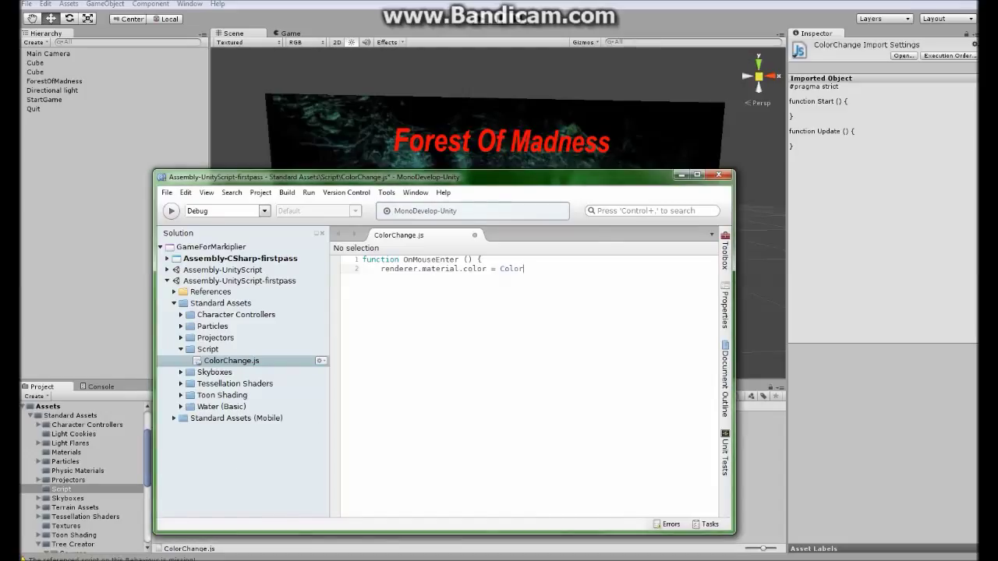
type(".")
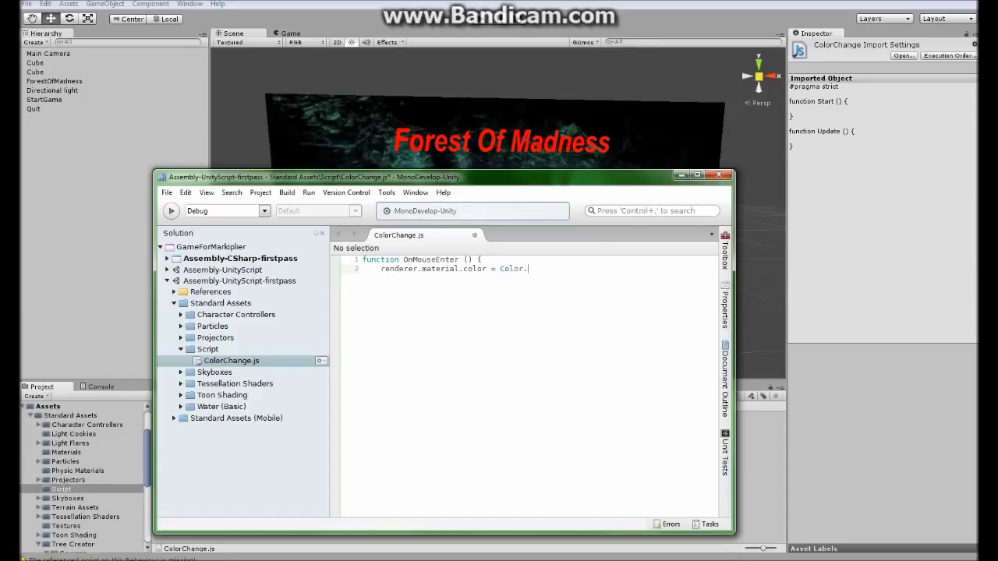
type("gree")
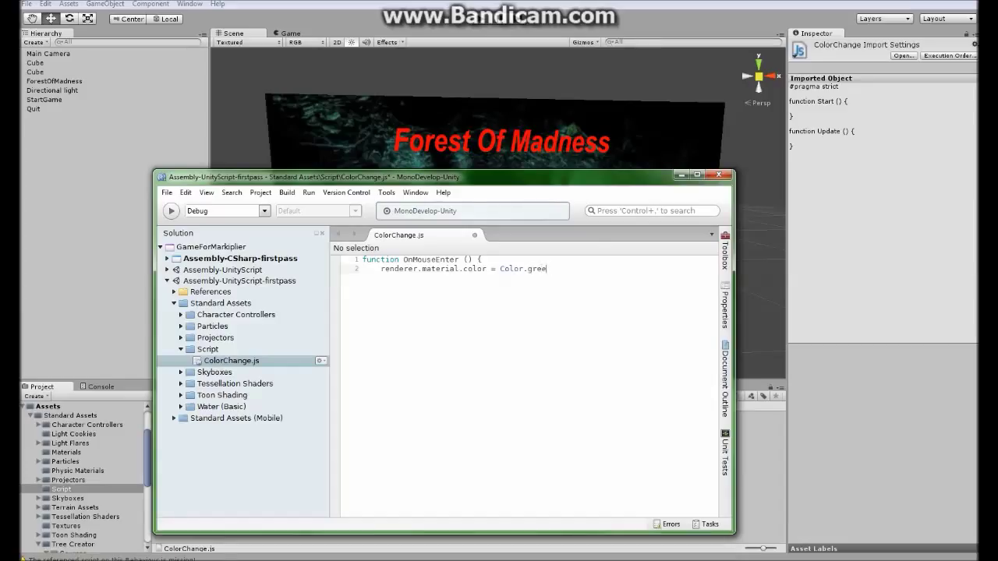
type("n")
type("}")
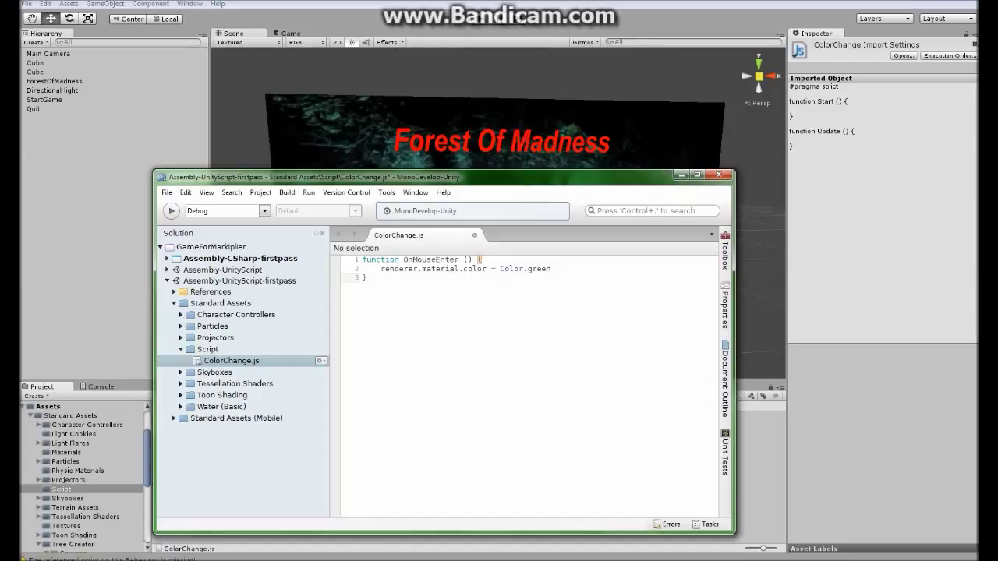
- Add an OnMouseExit function setting the material colour to Color.red, with semicolons and closing brace
triple_click(464, 268)
type("fu")
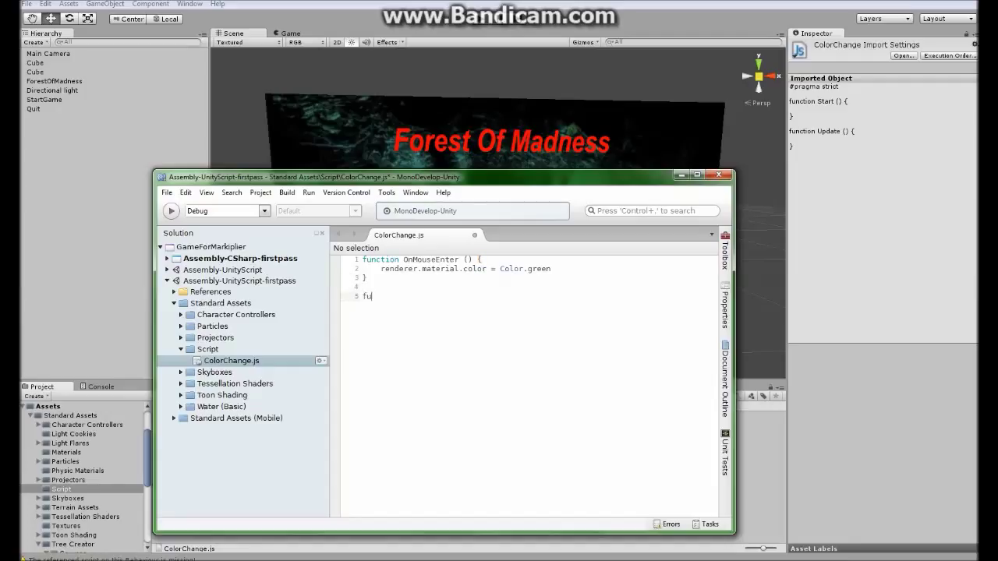
type("nction")
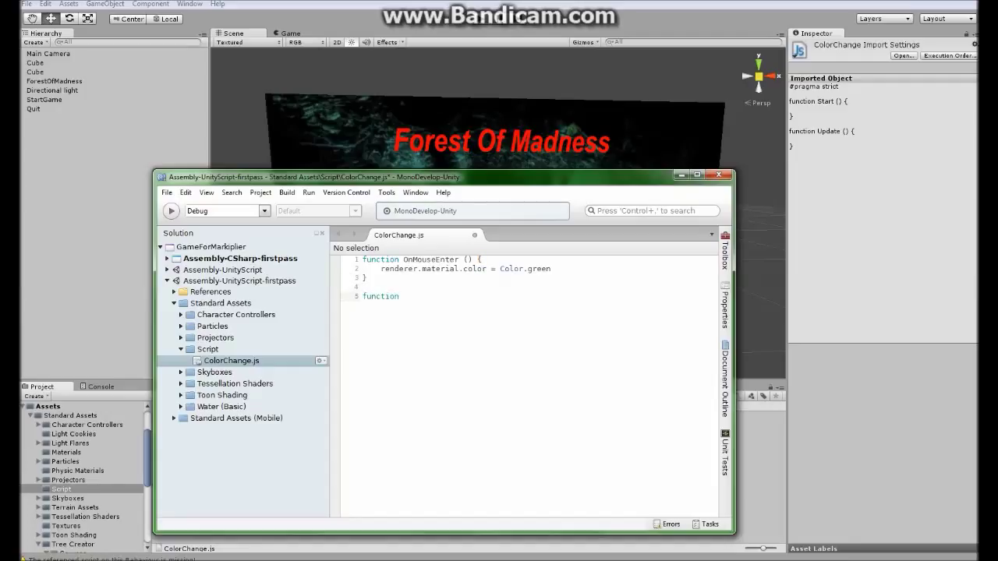
type("OnMousee")
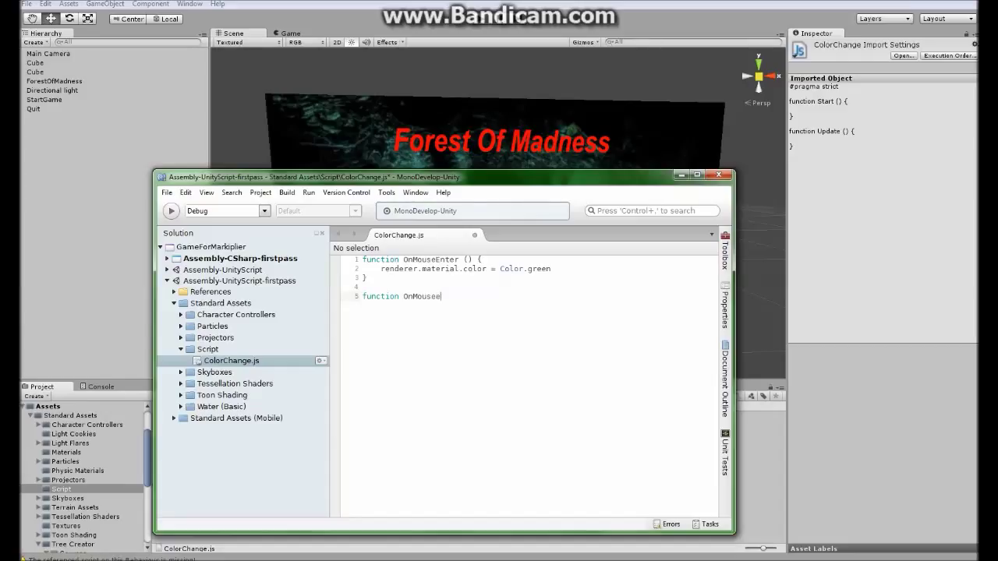
type("xit")
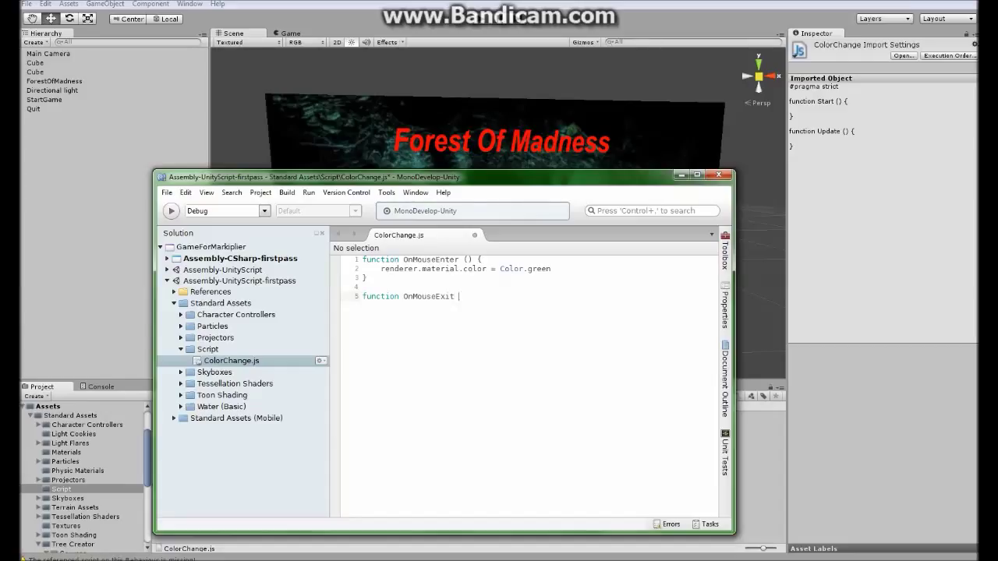
type("() {")
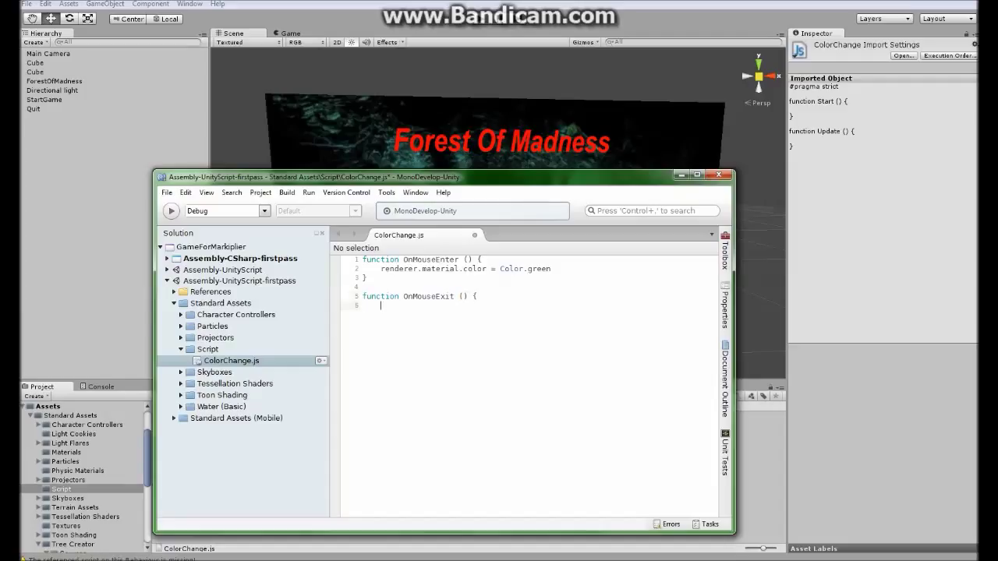
type("renderer.material.color = Color.green")
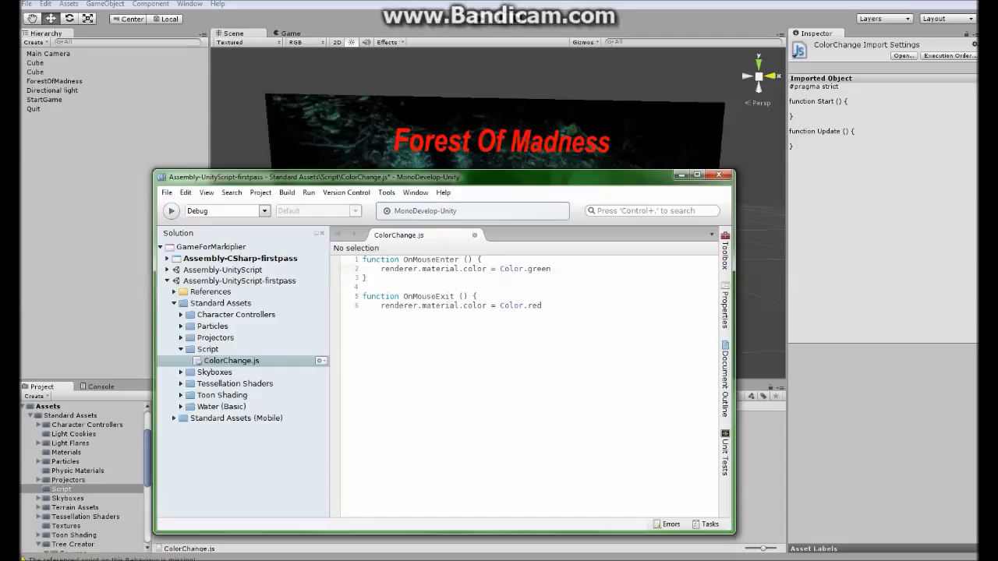
type(";")
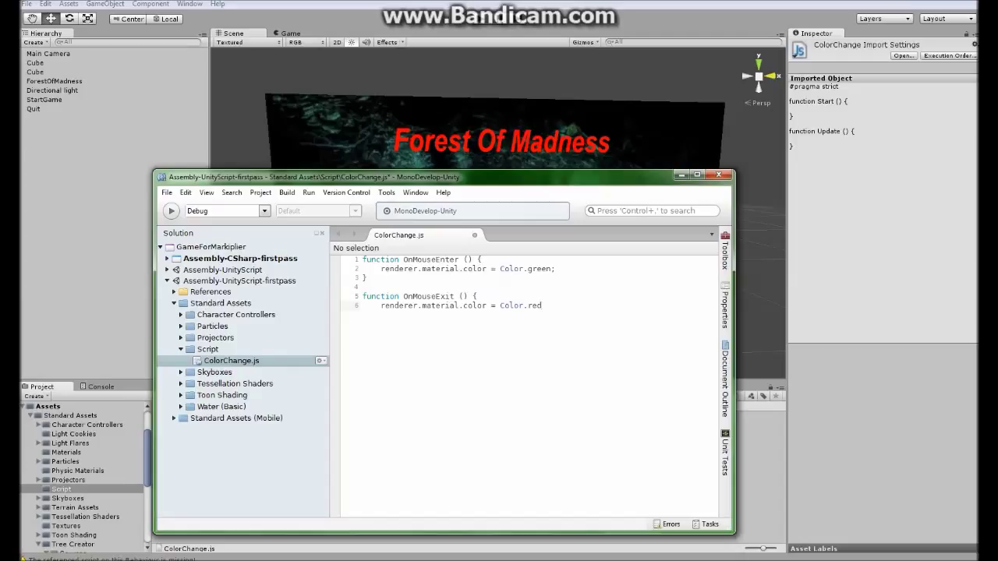
type(";")
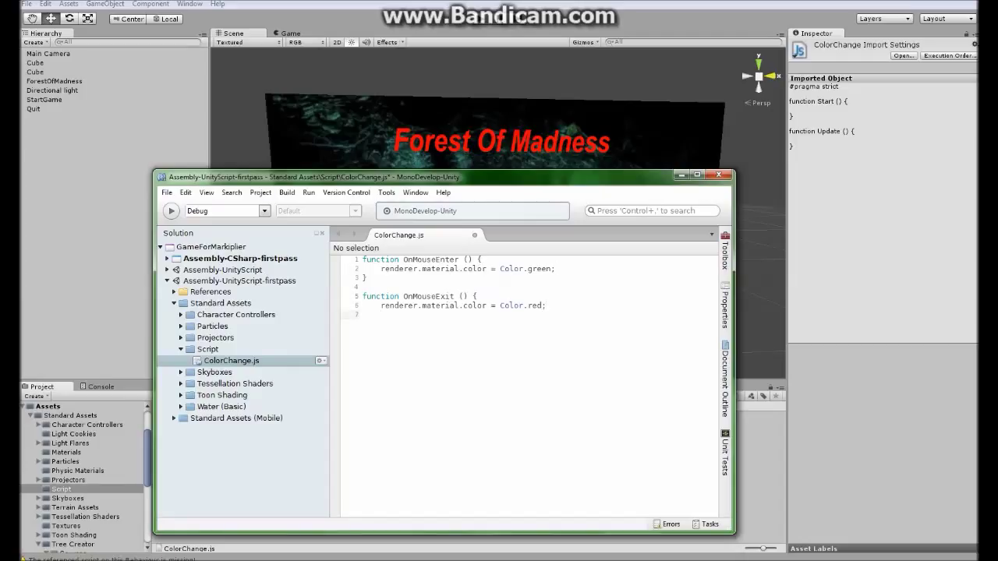
type("}")
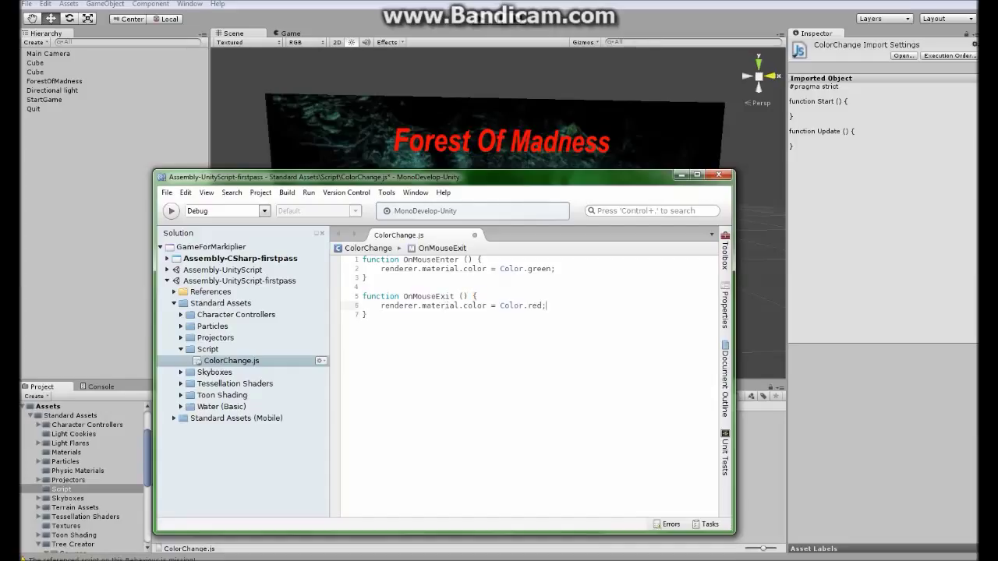
- Save ColorChange.js and select it in the Project panel to preview its code
key("ctrl+a")
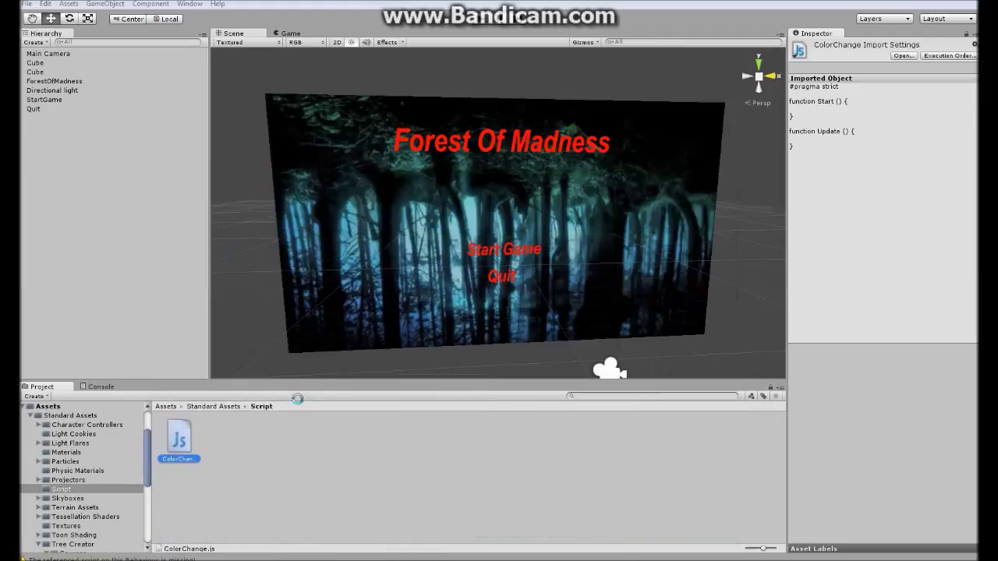
left_click(179, 437)
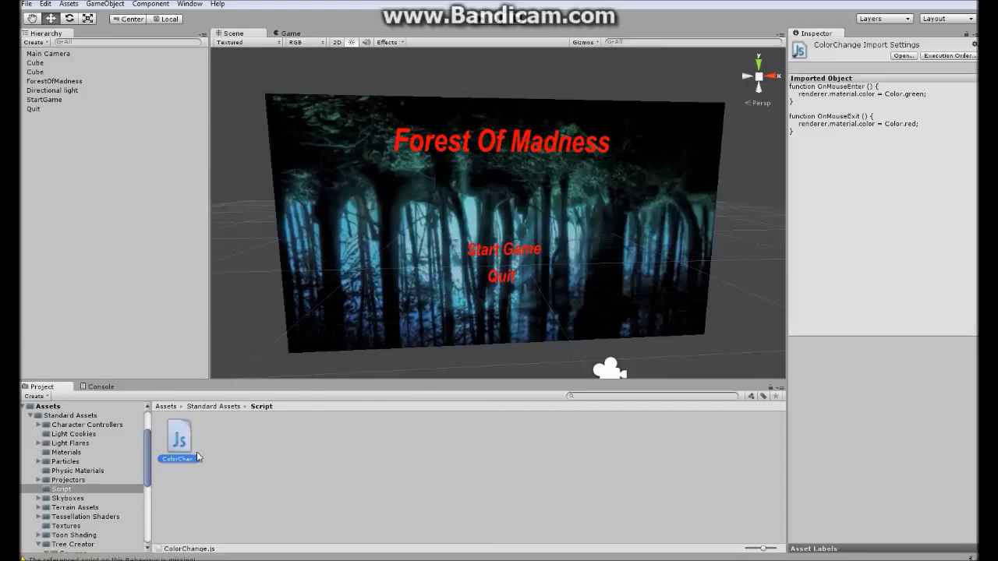
mouse_move(187, 474)
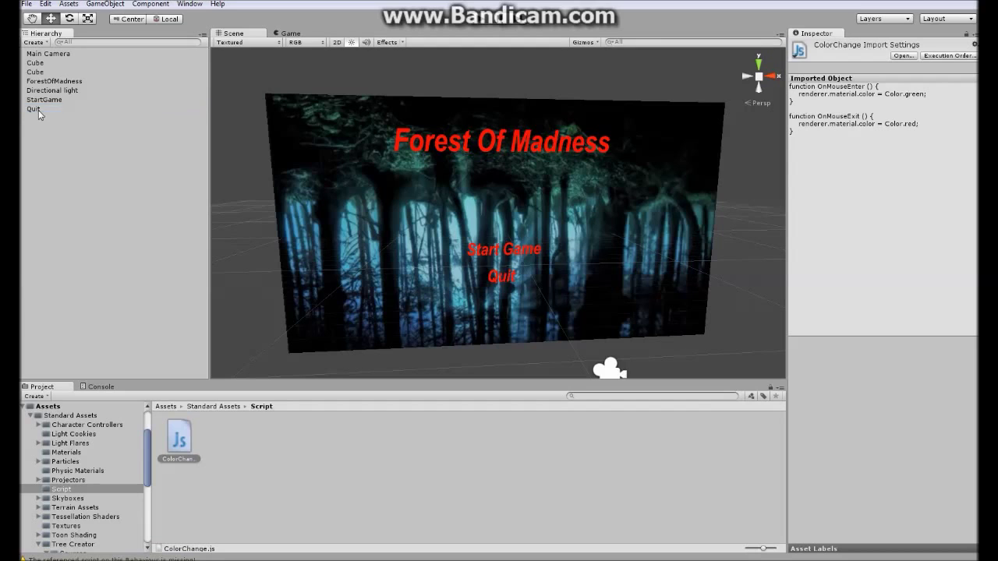
- Select the Quit text to check its Color Change (Script) component, then deselect it
left_click(45, 100)
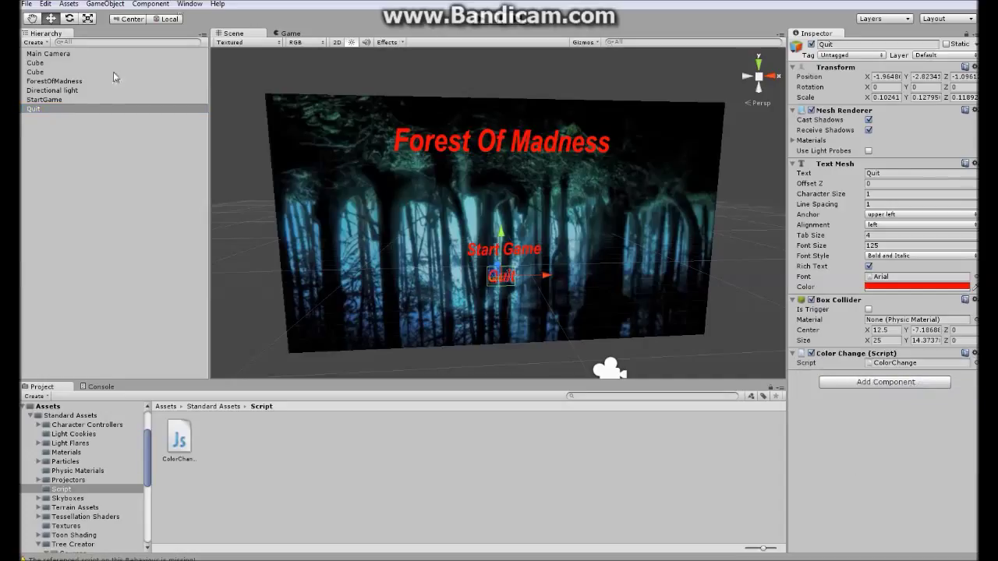
left_click(44, 99)
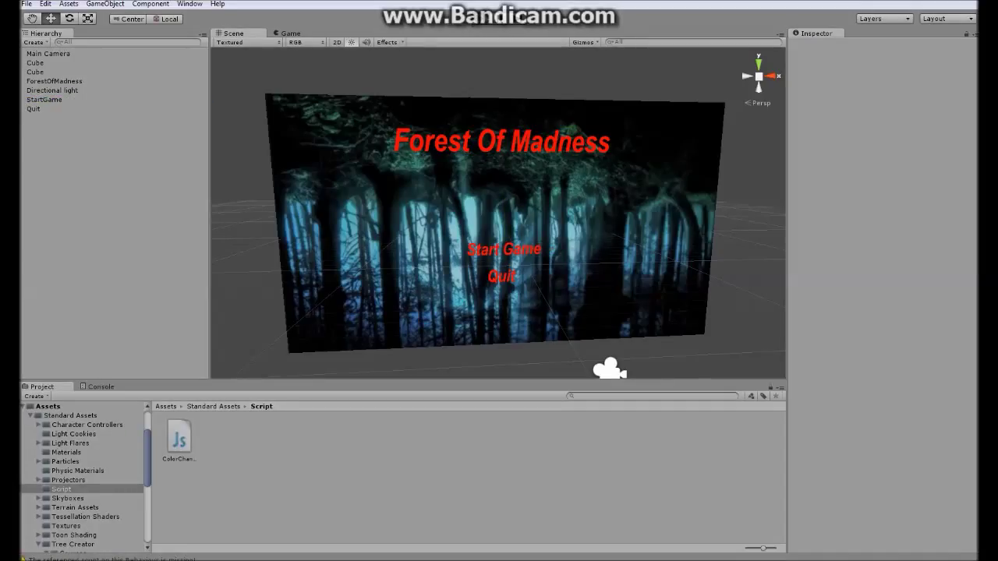
- Run the menu in the Game view and hover Start Game and Quit to test colours
left_click(290, 33)
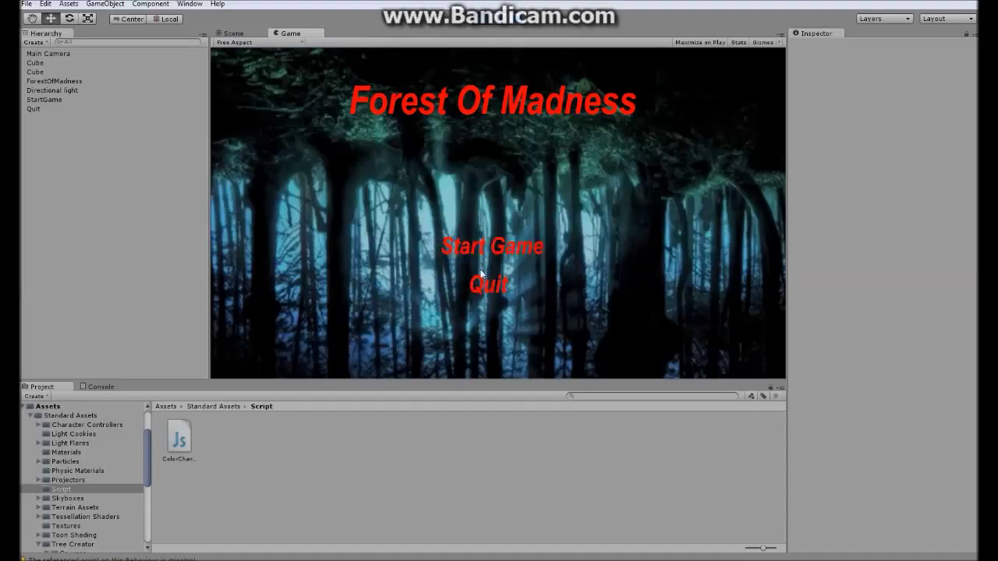
mouse_move(488, 164)
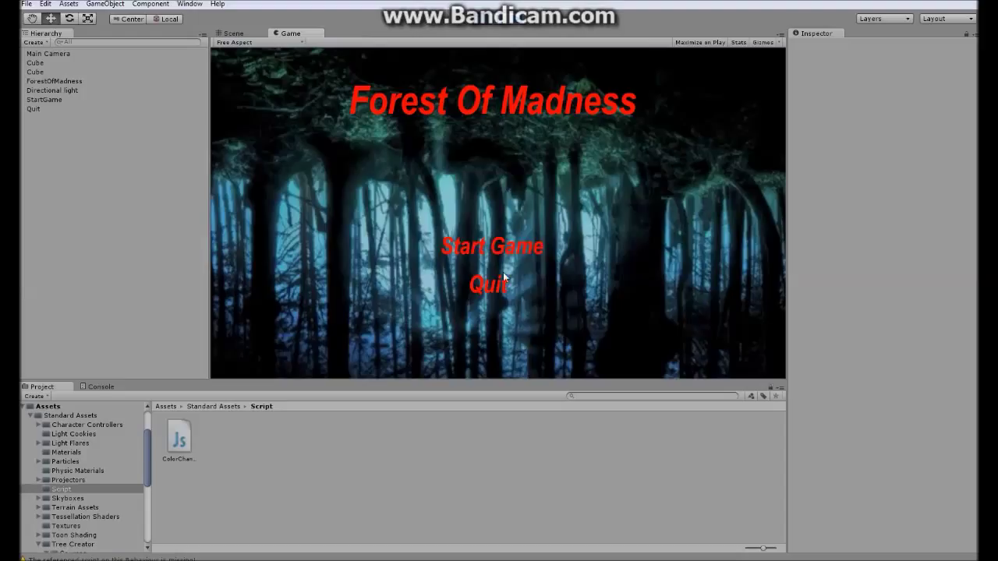
mouse_move(491, 294)
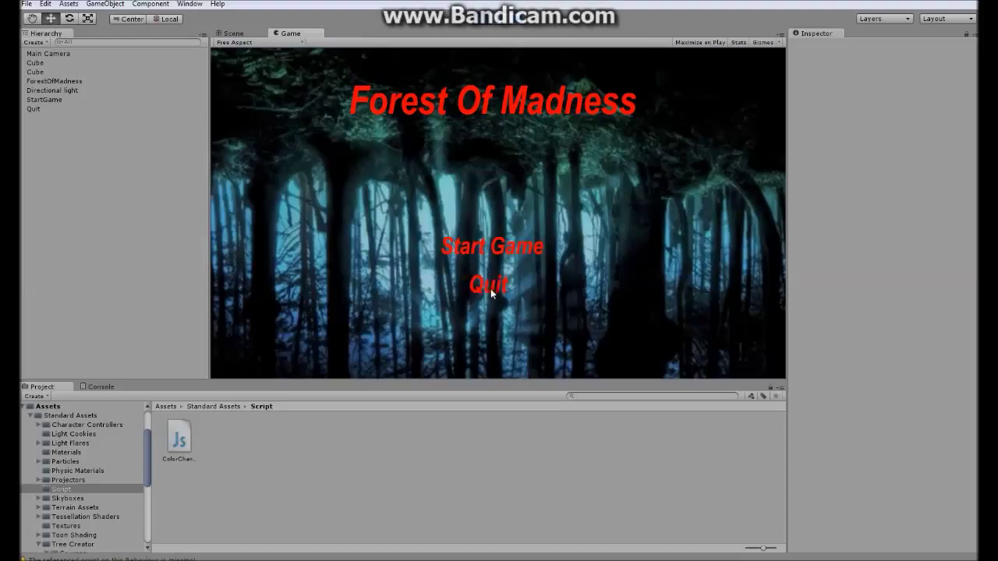
mouse_move(491, 272)
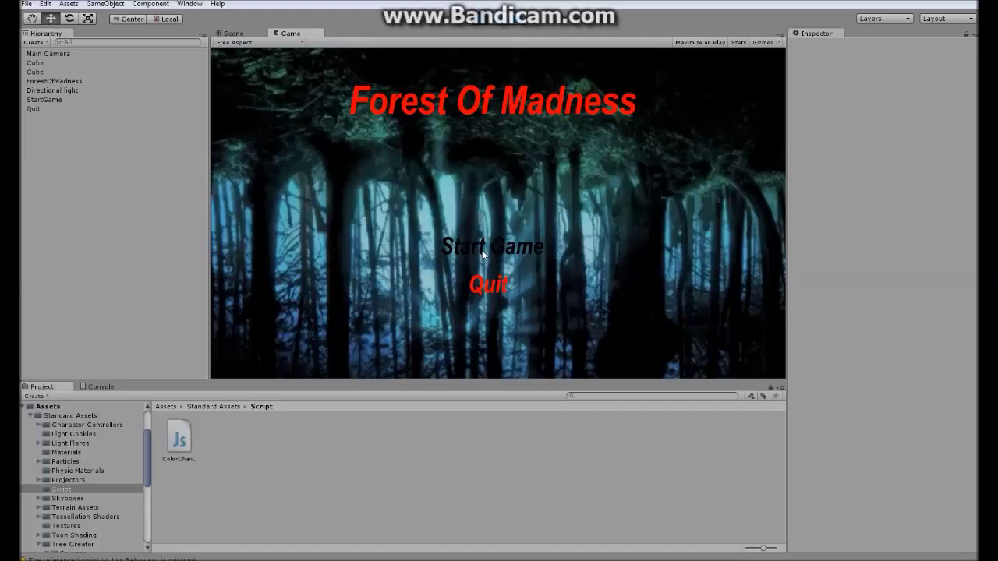
mouse_move(499, 263)
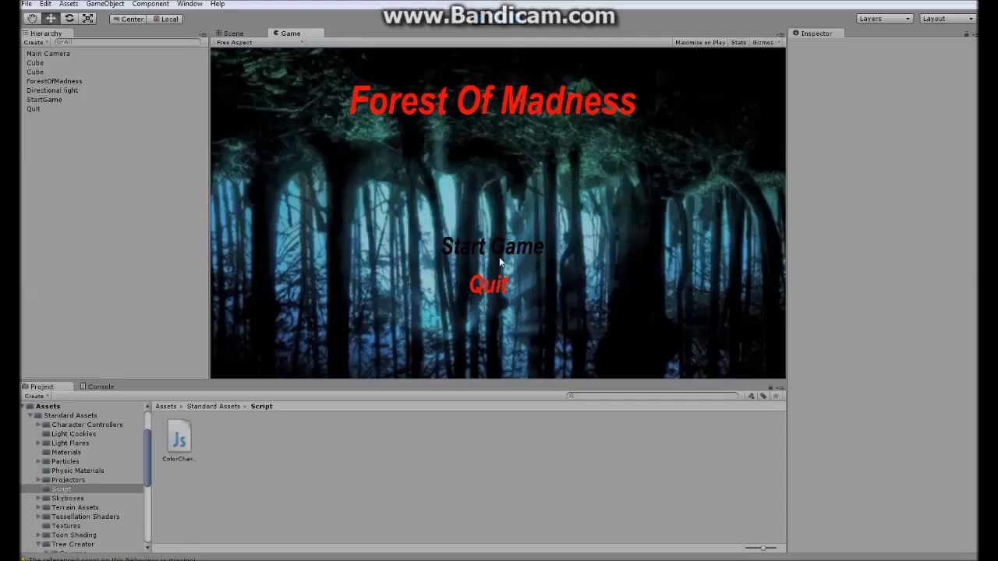